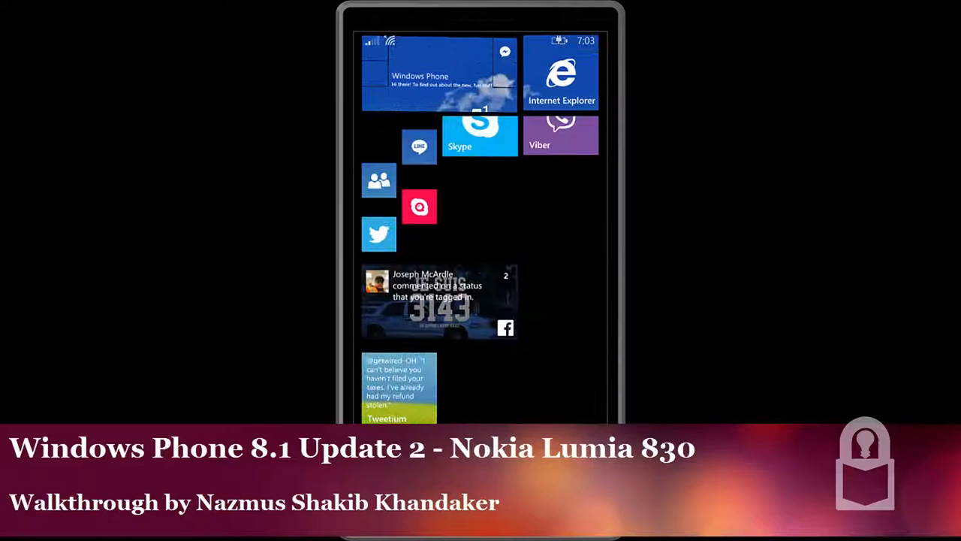
Pull down the action centre with its Wi‑Fi, camera, brightness and rotation lock shortcuts
scroll("up", 3)
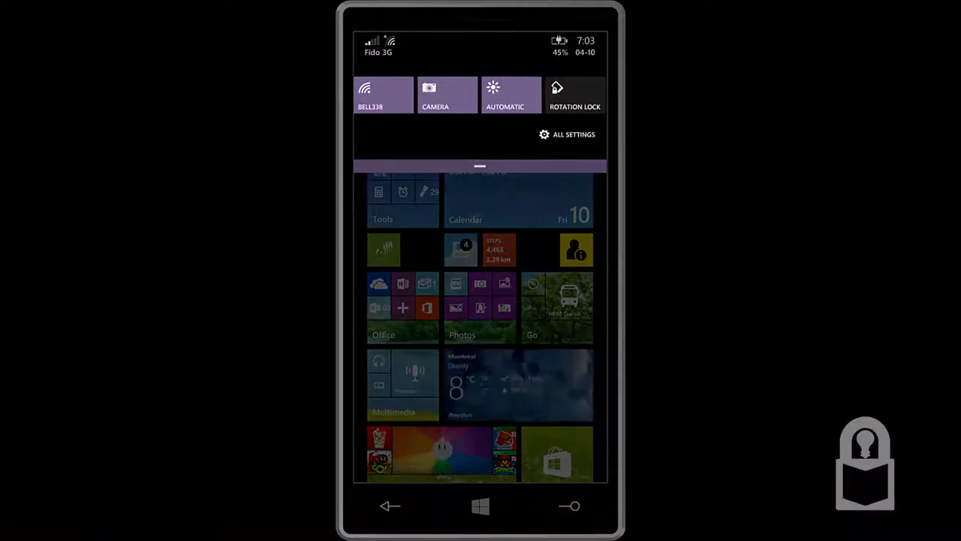
Open All Settings and scroll the network+wireless entries such as WiFi, flight mode and Bluetooth
left_click(574, 133)
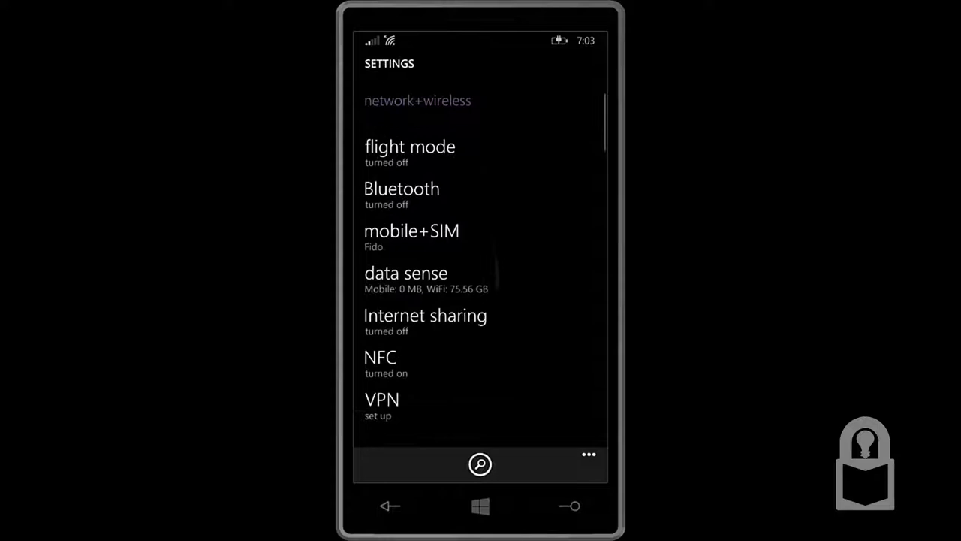
scroll("down", 3)
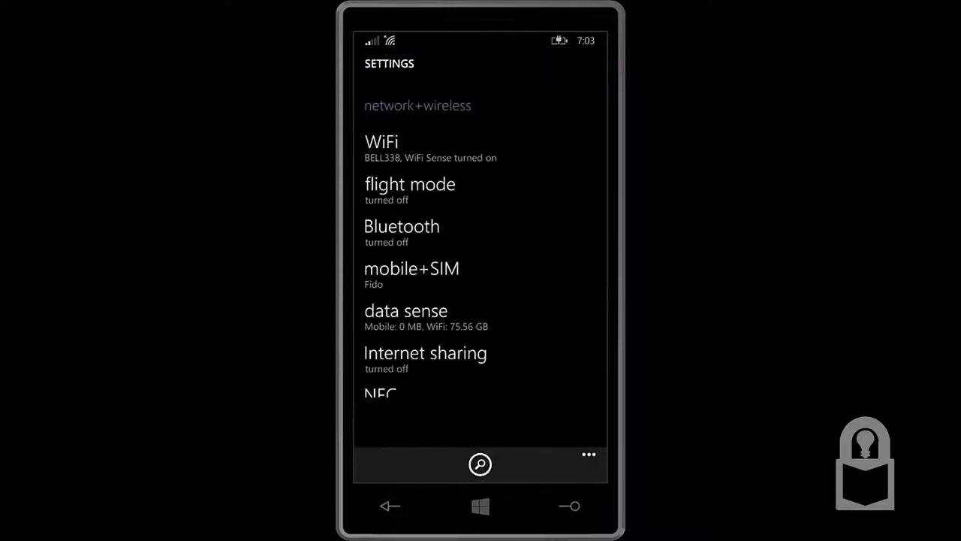
left_click(480, 463)
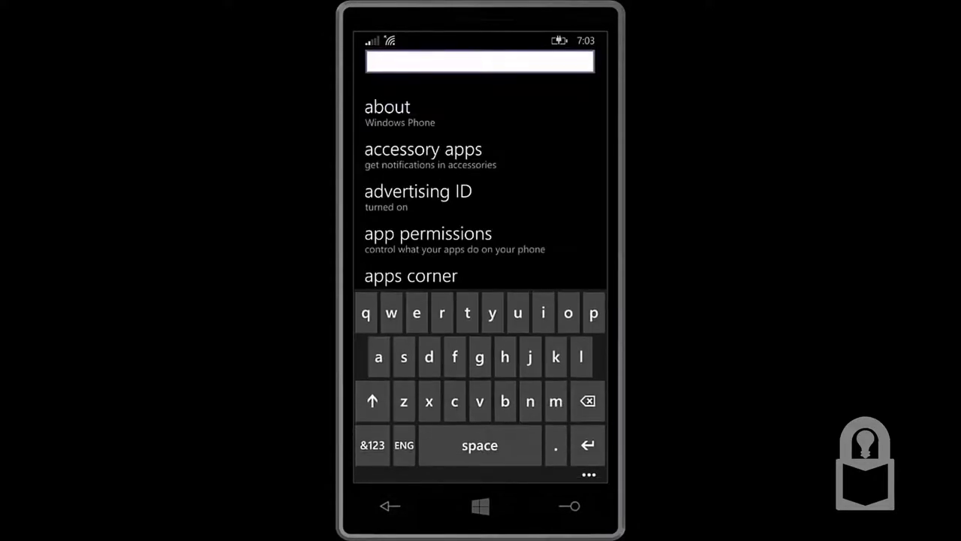
type("u")
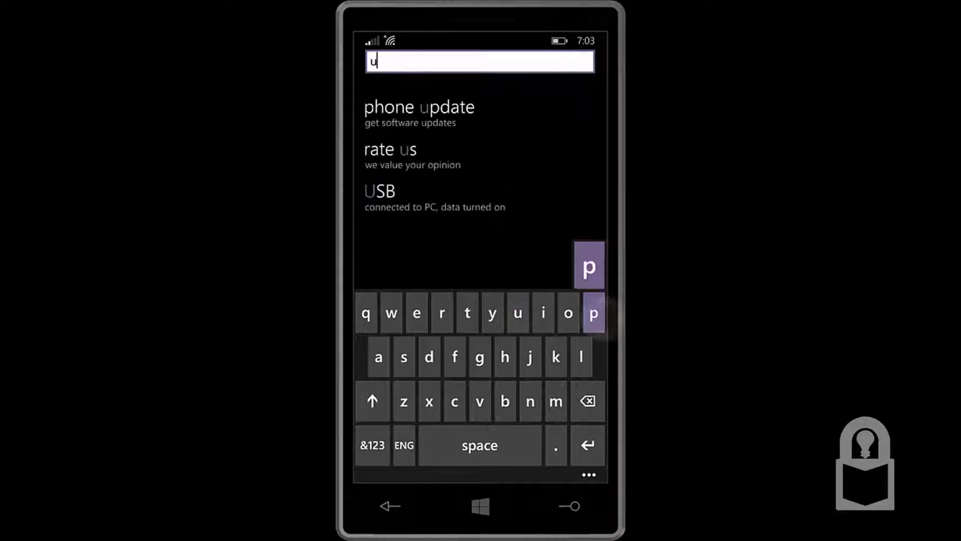
type("pda")
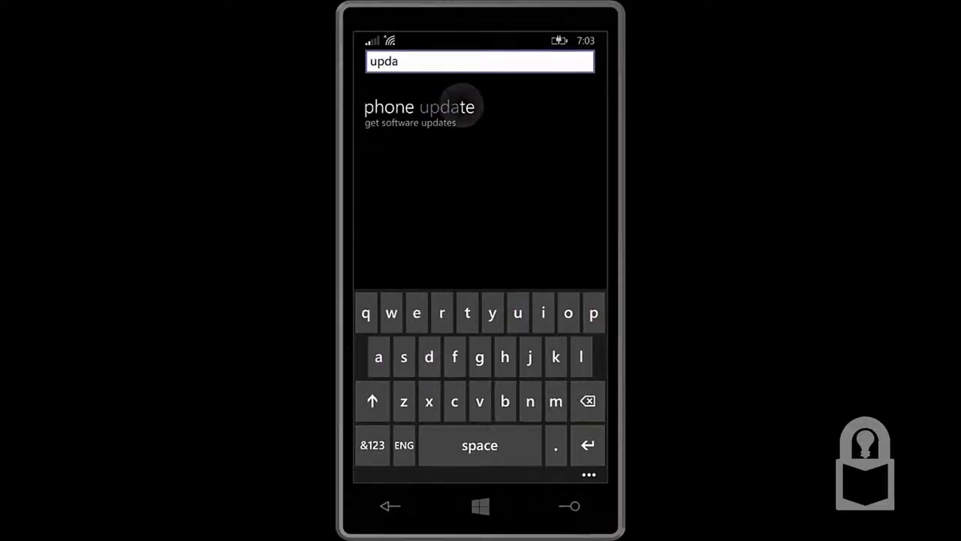
left_click(419, 113)
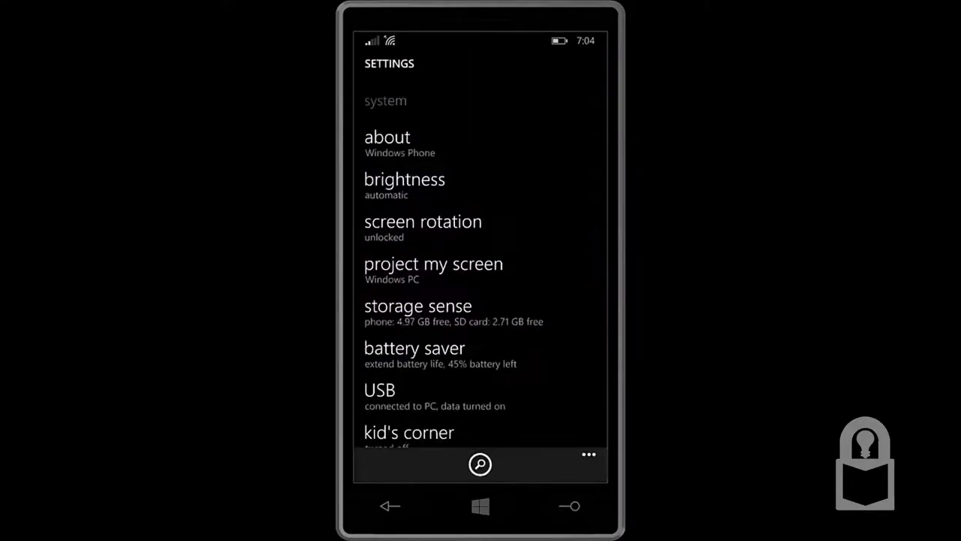
On the about page, edit the phone name, erase the default and type a new one
left_click(387, 137)
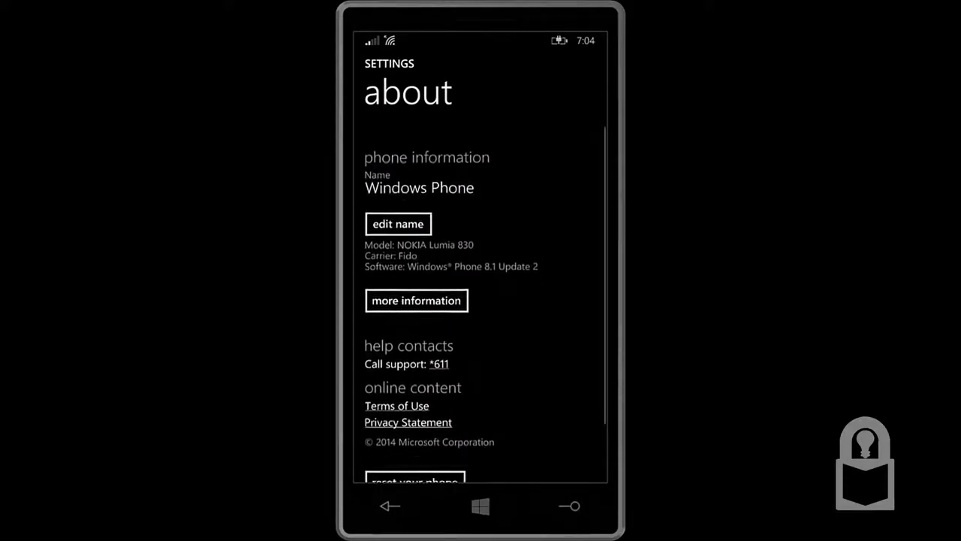
scroll("down", 3)
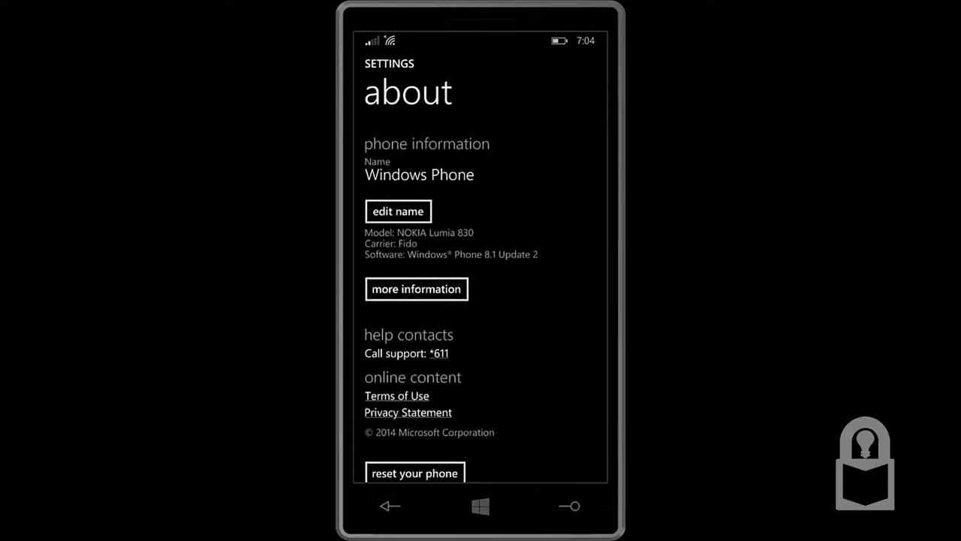
left_click(398, 210)
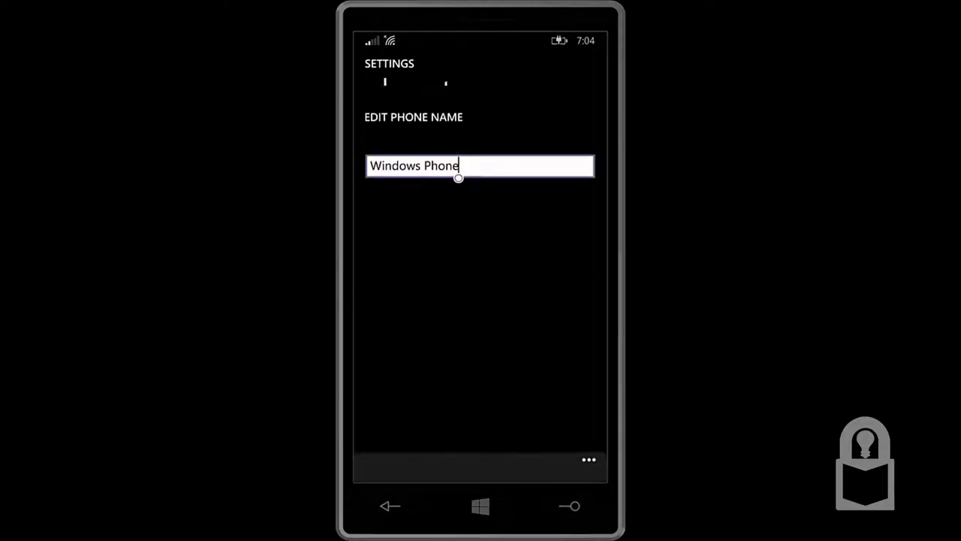
left_click(480, 165)
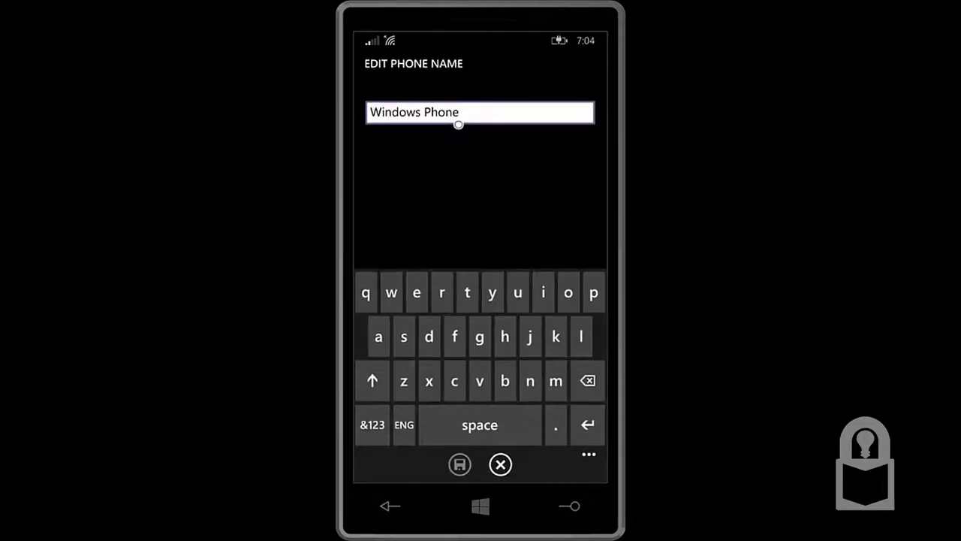
left_click(588, 381)
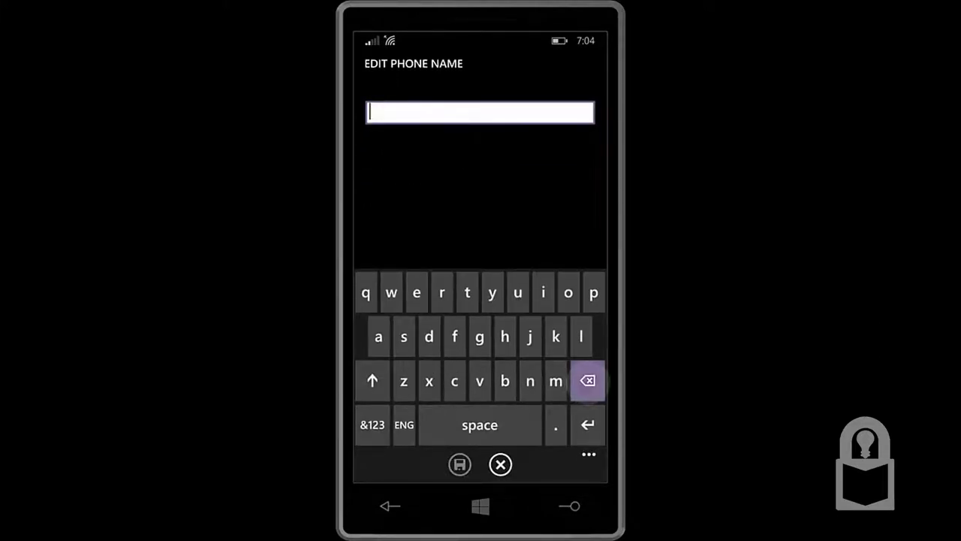
type("N")
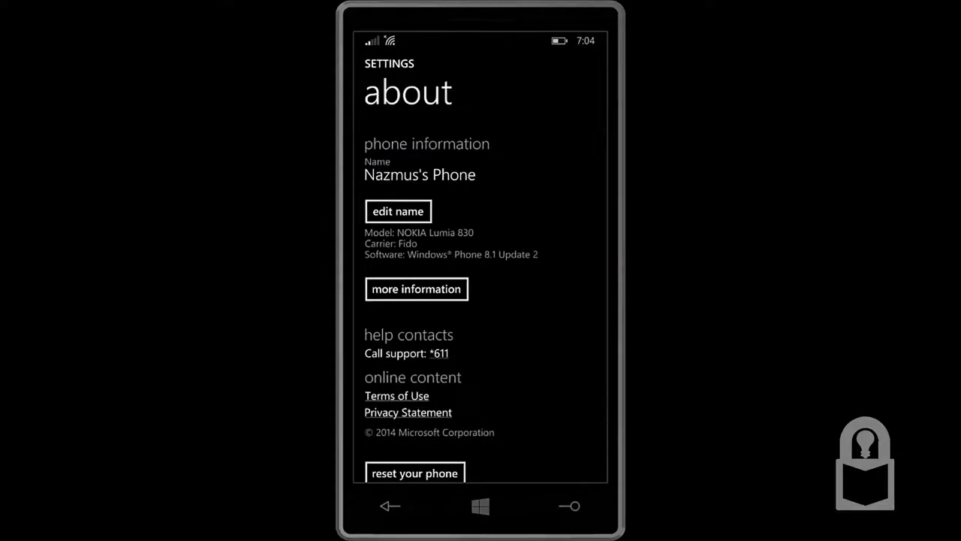
Show the phone's detailed version and hardware information, then bring up the app switcher
scroll("up", 3)
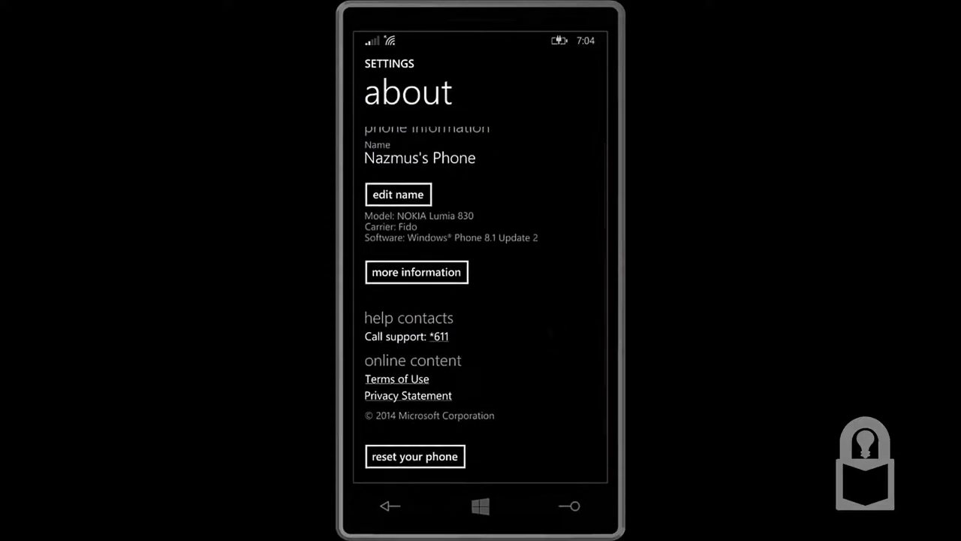
scroll("up", 3)
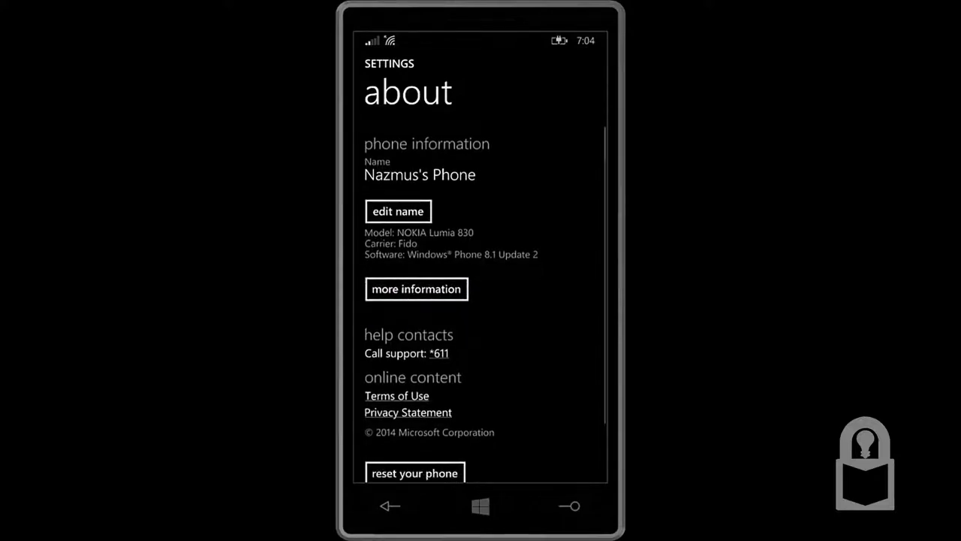
left_click(416, 289)
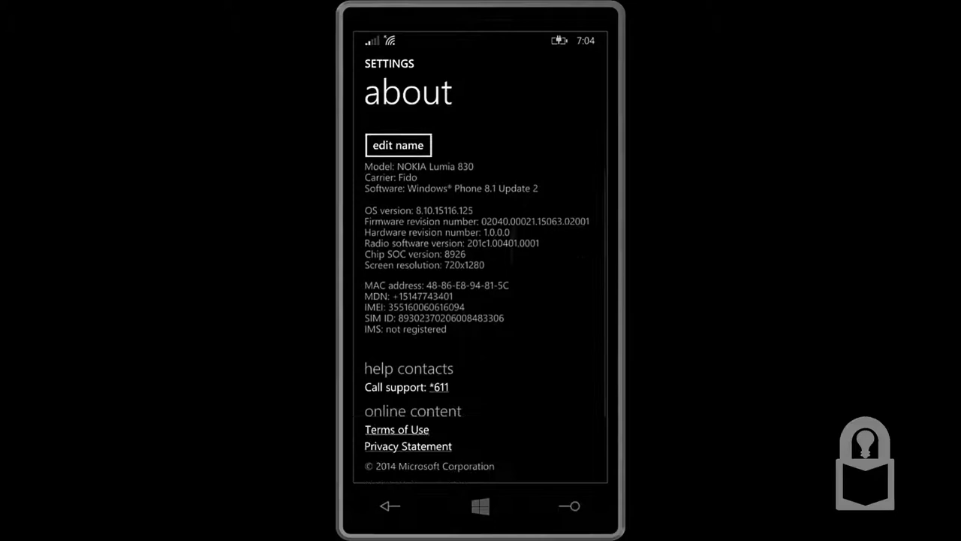
scroll("down", 3)
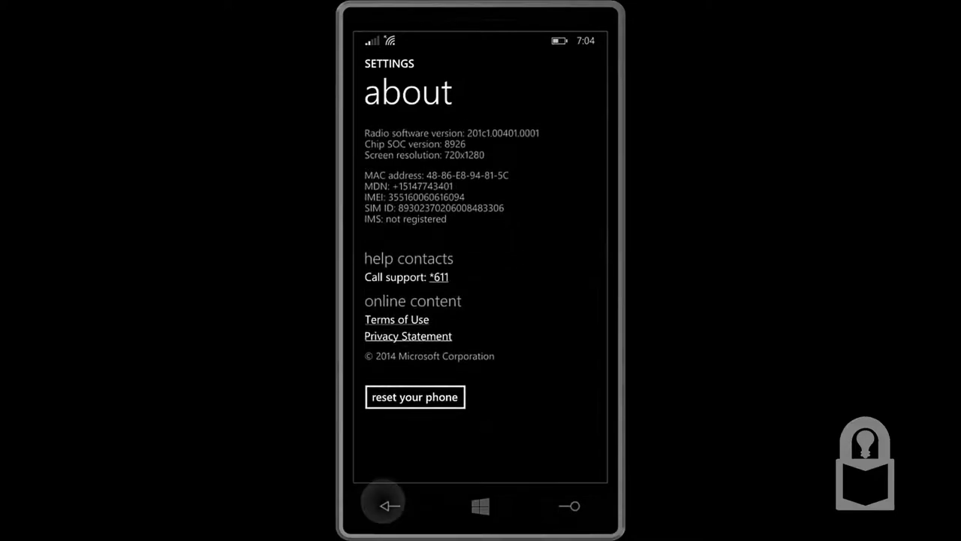
left_click(388, 505)
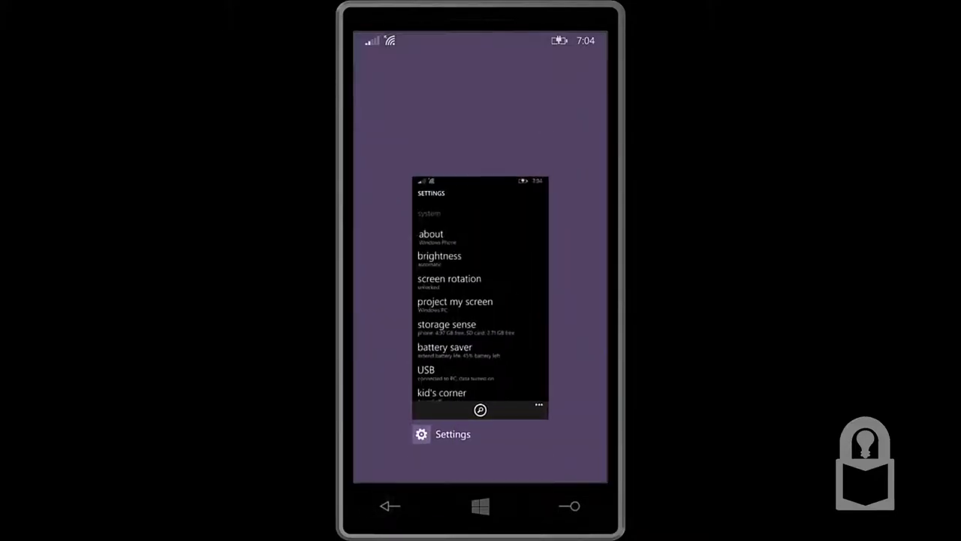
Return to Start, scroll the tiles, and open Settings at the personalisation section
left_click(480, 505)
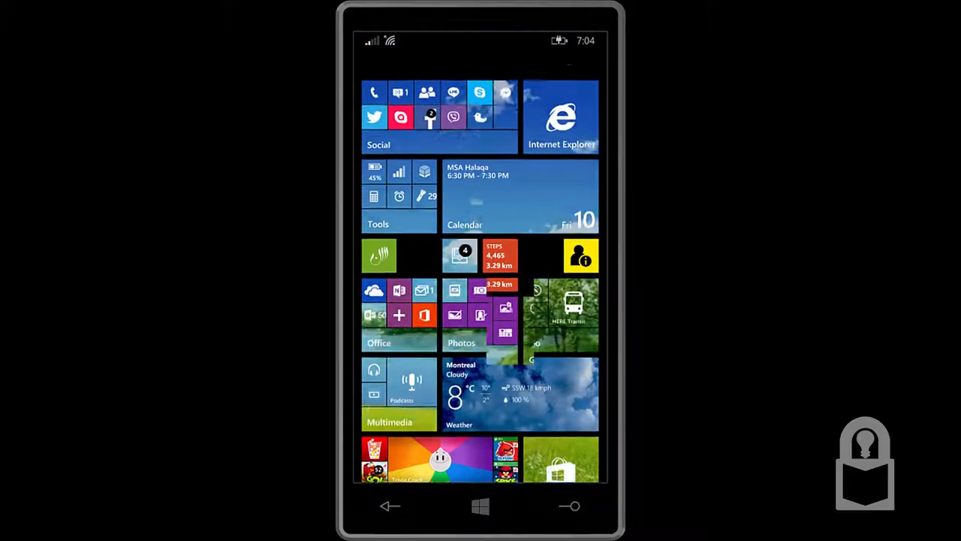
scroll("down", 3)
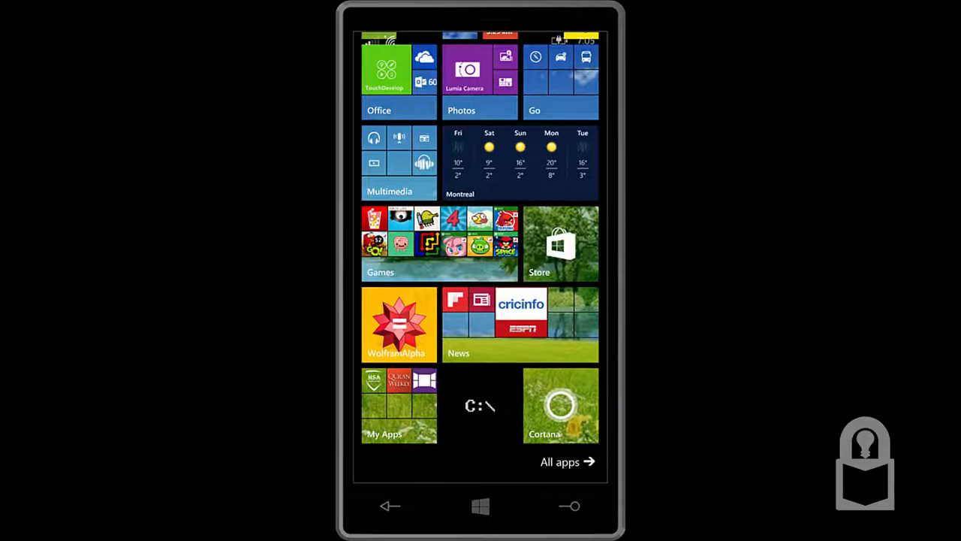
left_click(560, 460)
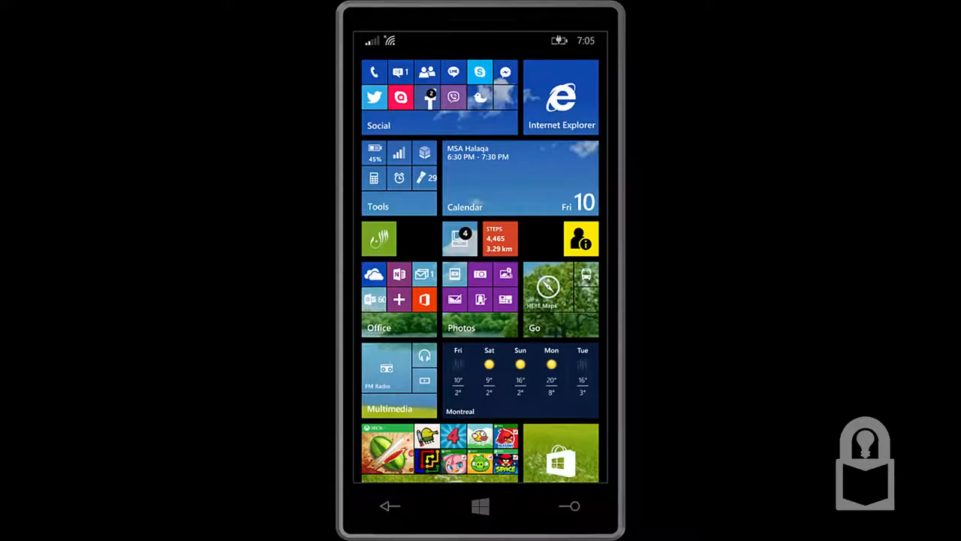
scroll("down", 3)
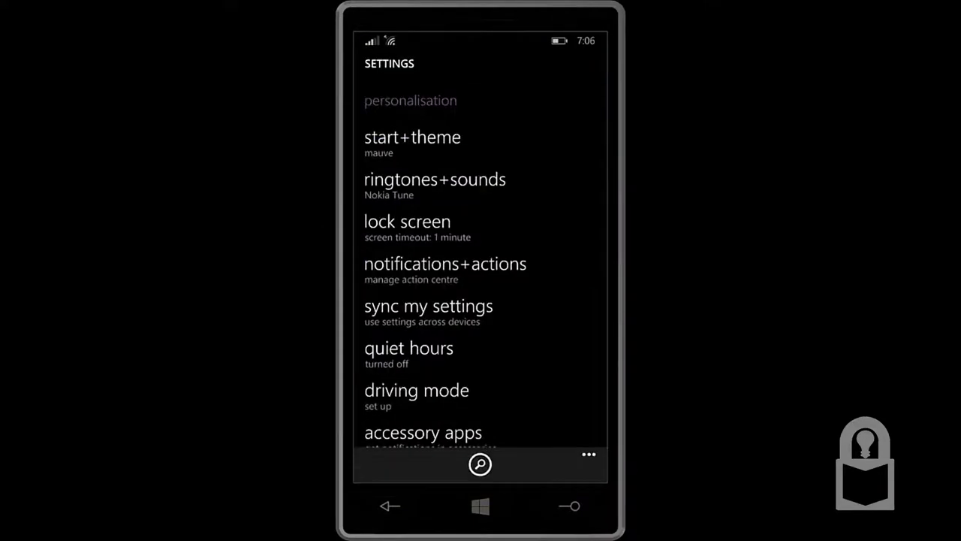
Open start+theme, briefly launch Internet Explorer, then come back to start+theme
left_click(412, 137)
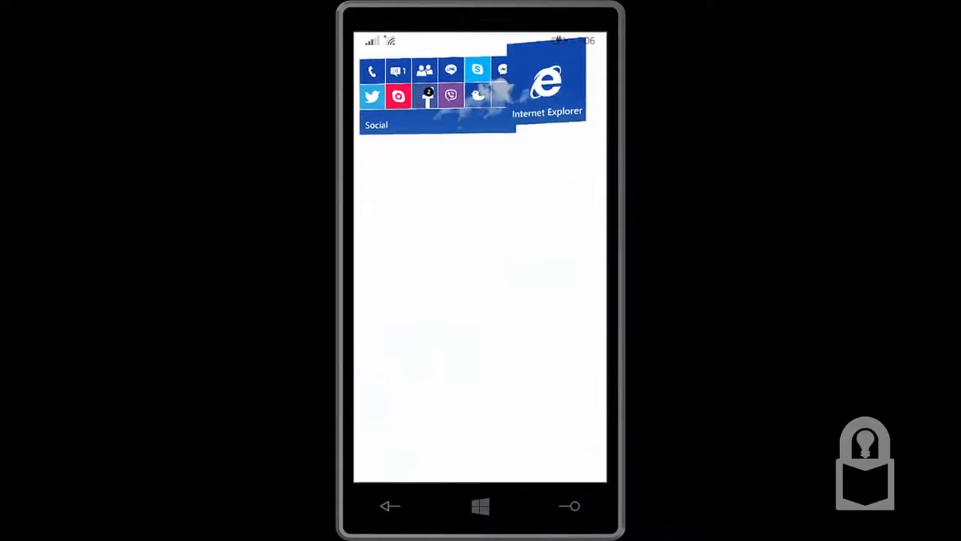
left_click(546, 79)
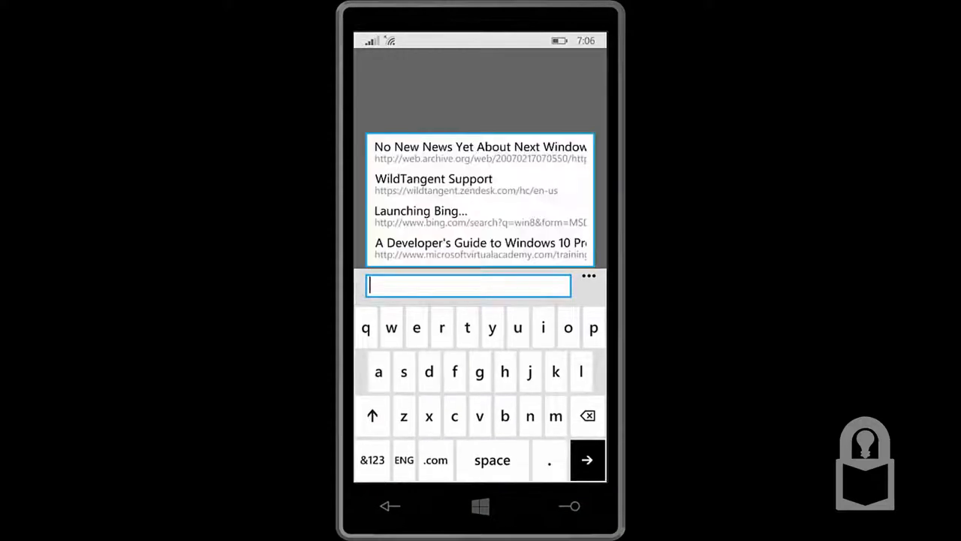
left_click(390, 505)
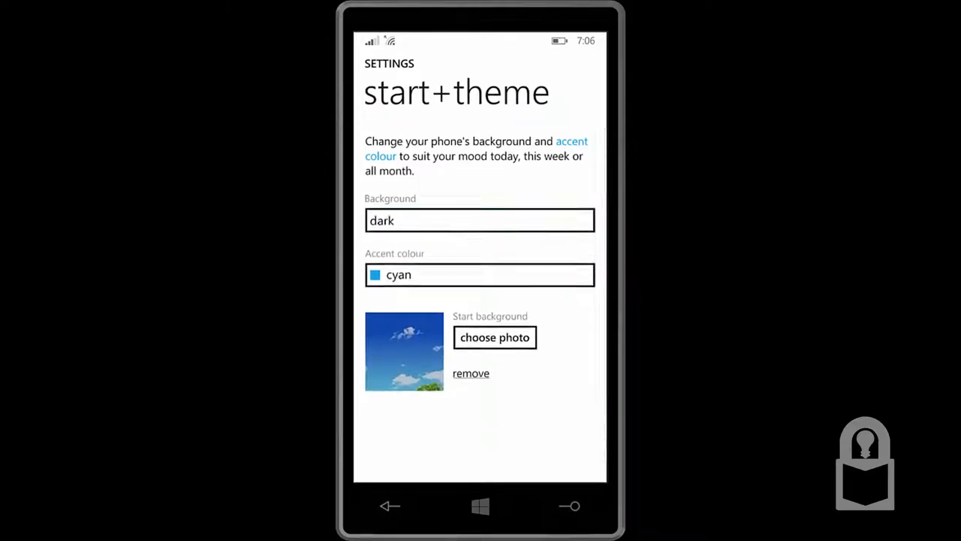
Change the accent colour to amber and briefly enter, then leave, the photo chooser
left_click(479, 274)
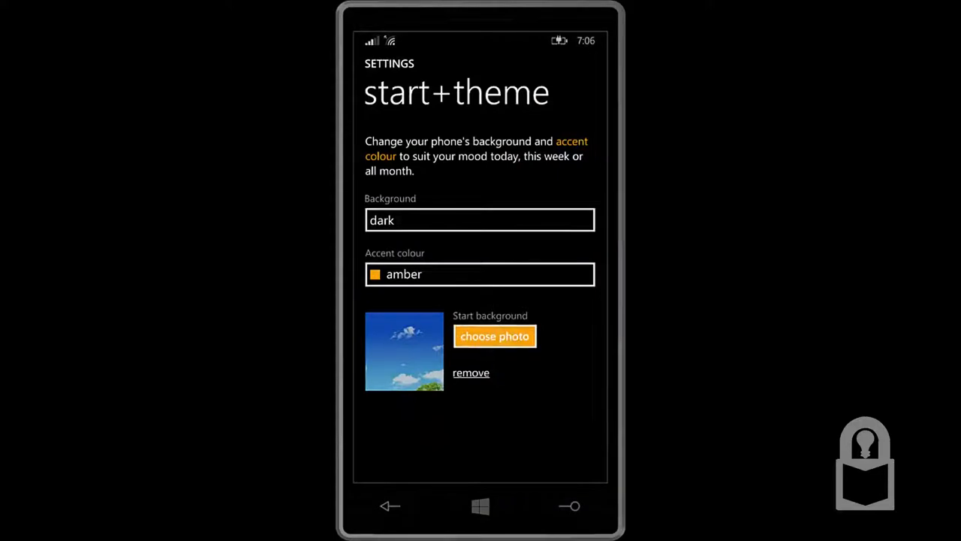
left_click(494, 335)
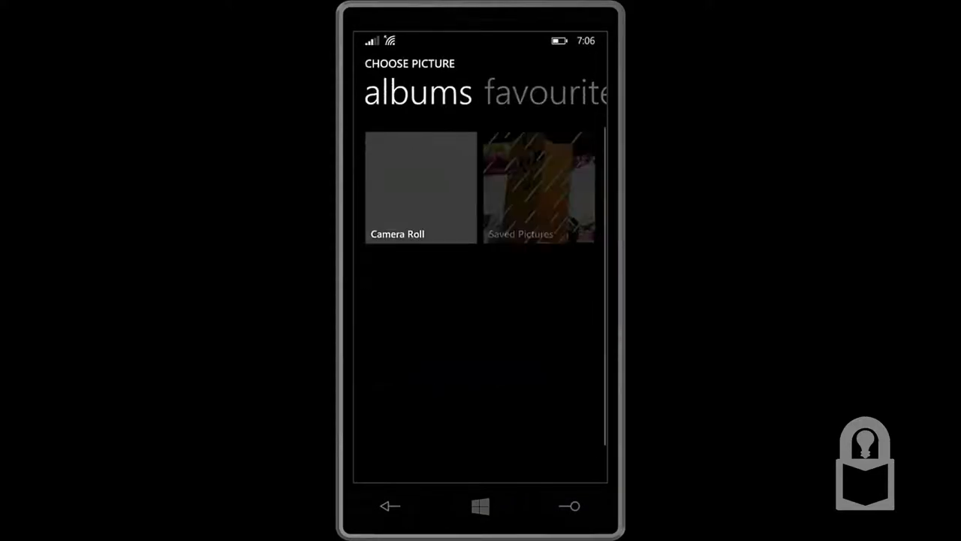
left_click(389, 506)
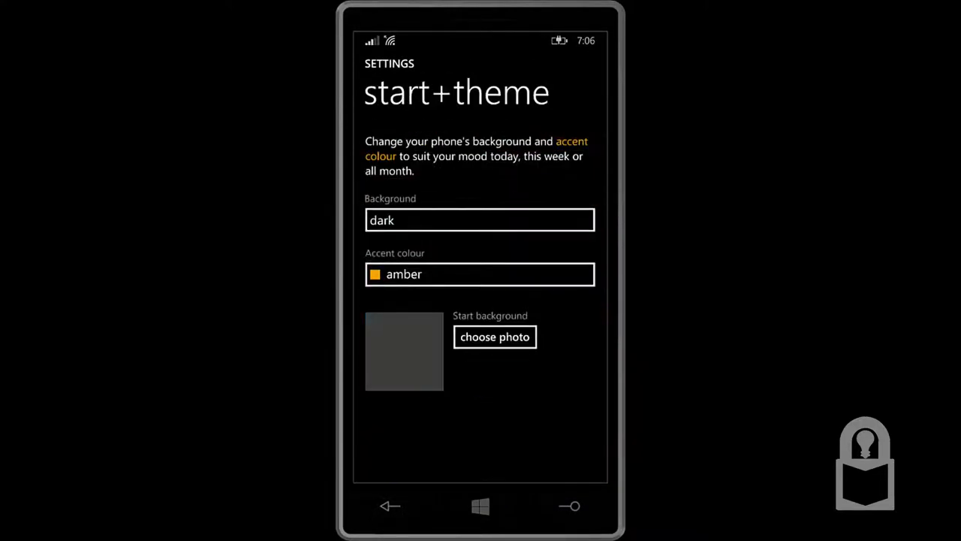
left_click(479, 506)
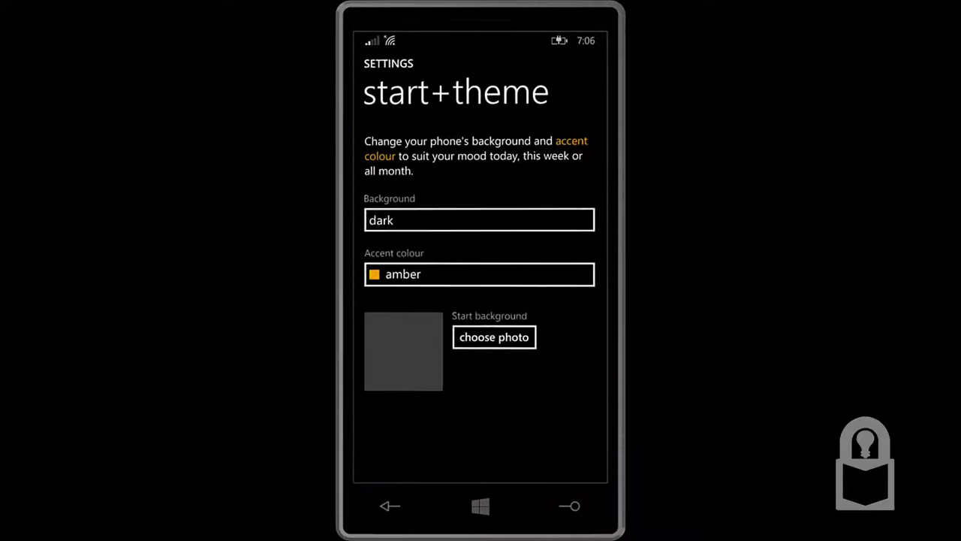
Pick the colourful bokeh picture from album 8, confirm the crop and apply it
left_click(493, 336)
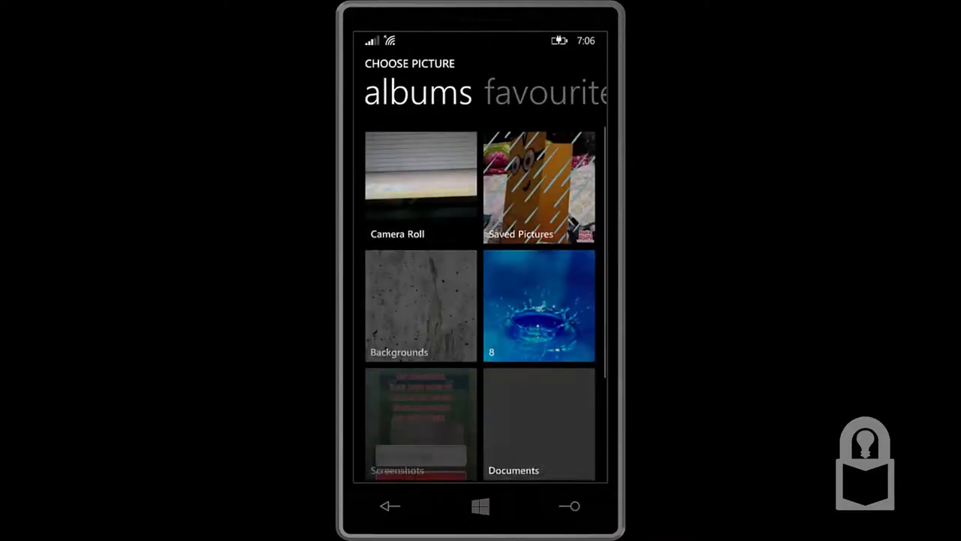
left_click(538, 304)
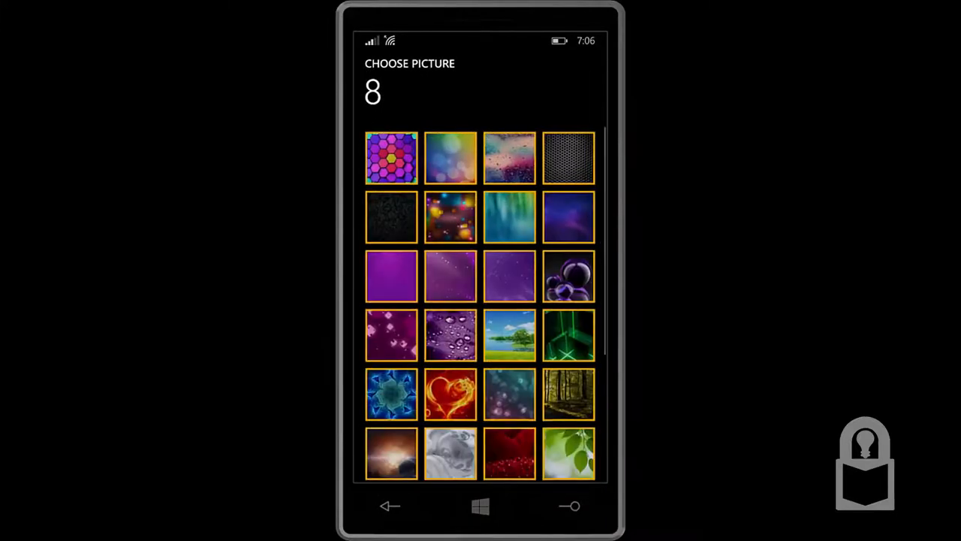
left_click(450, 157)
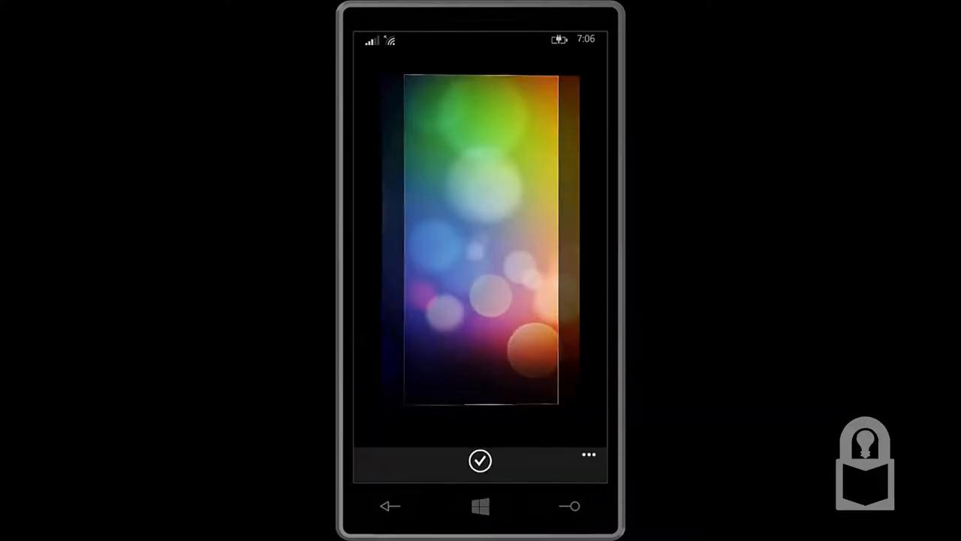
left_click(479, 460)
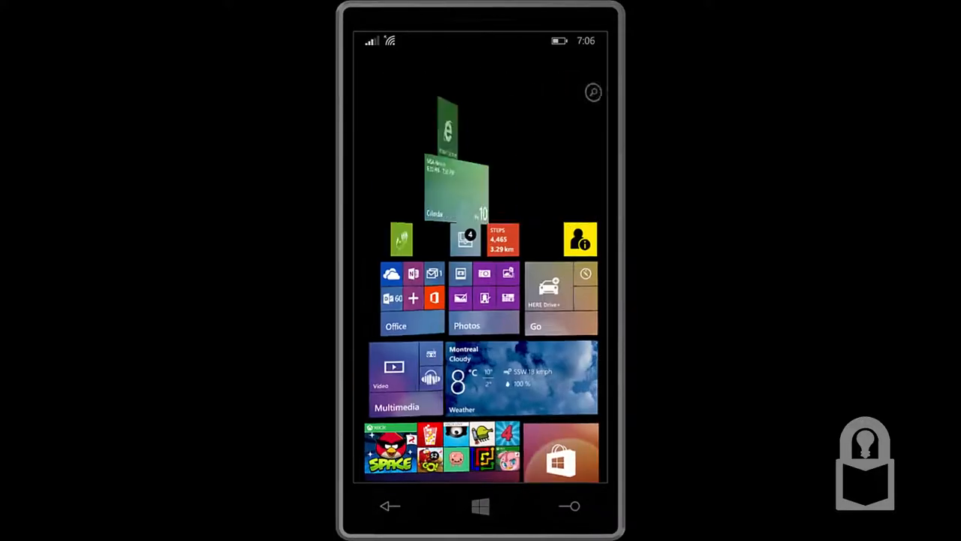
scroll("up", 3)
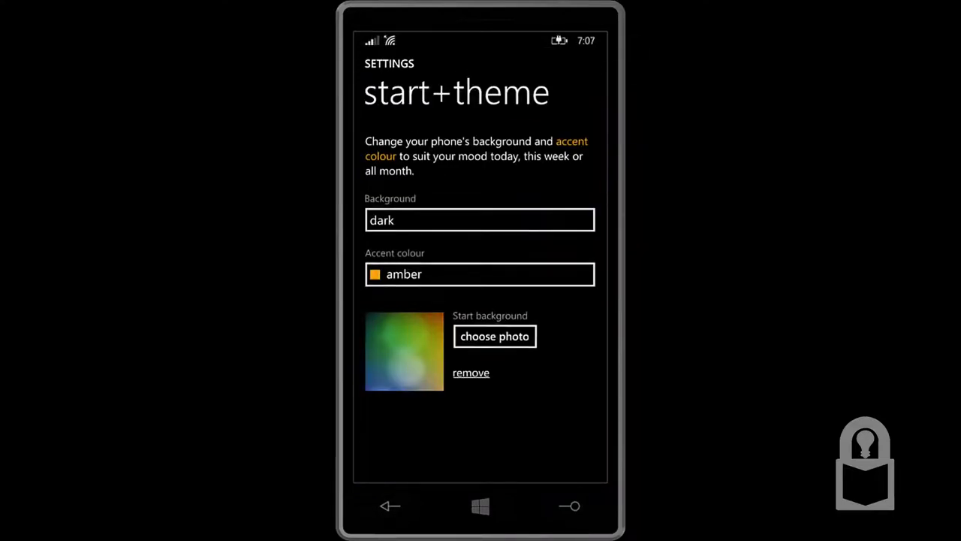
Apply the dark coloured-squares photo from album 8 as background, then view it on Start
left_click(494, 336)
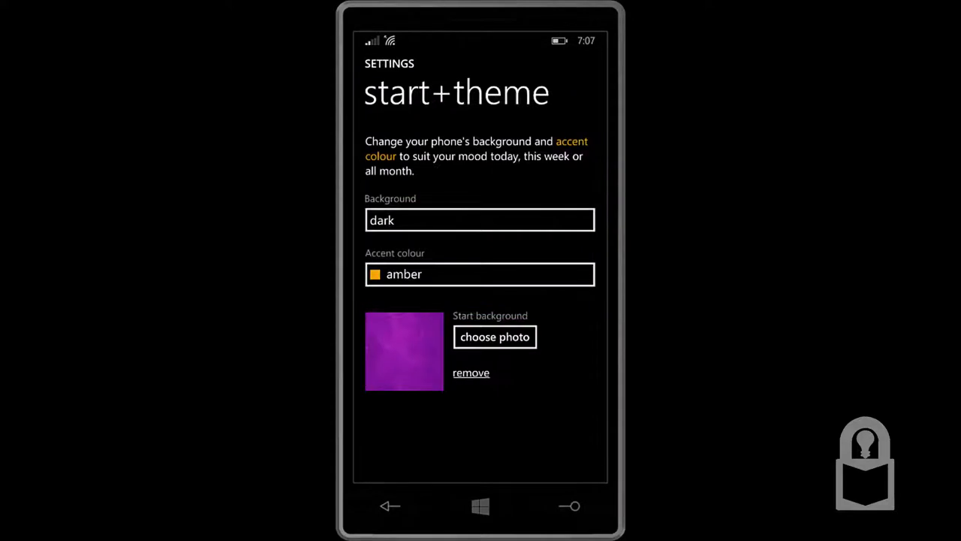
left_click(494, 336)
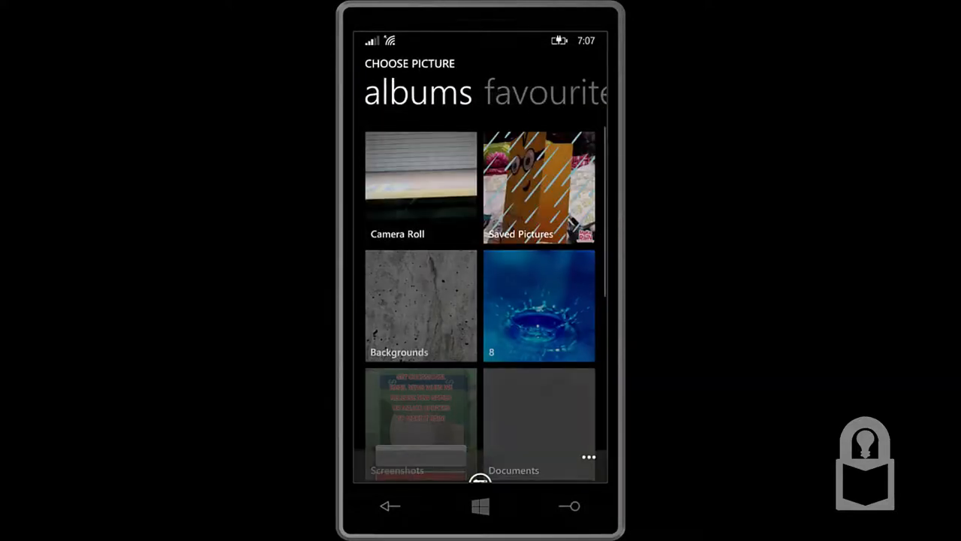
left_click(538, 305)
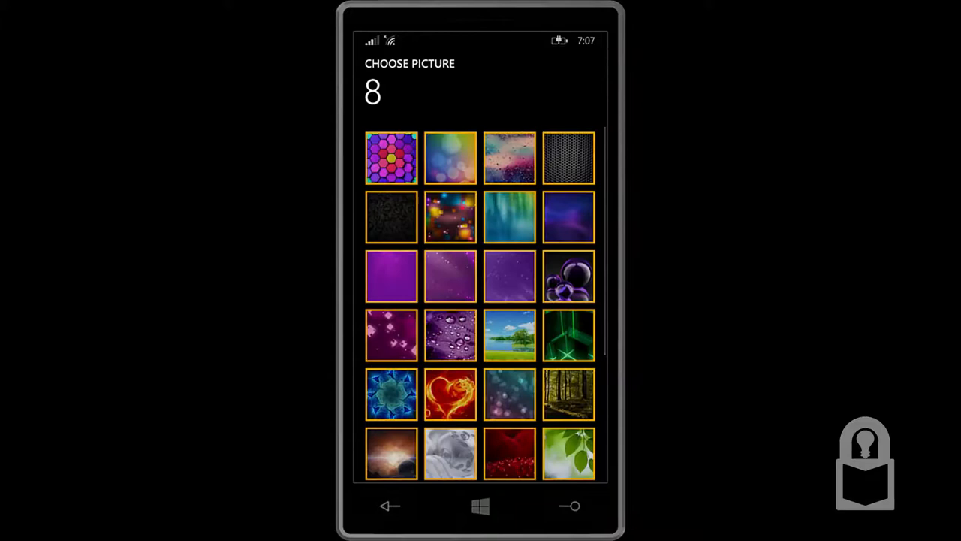
left_click(450, 217)
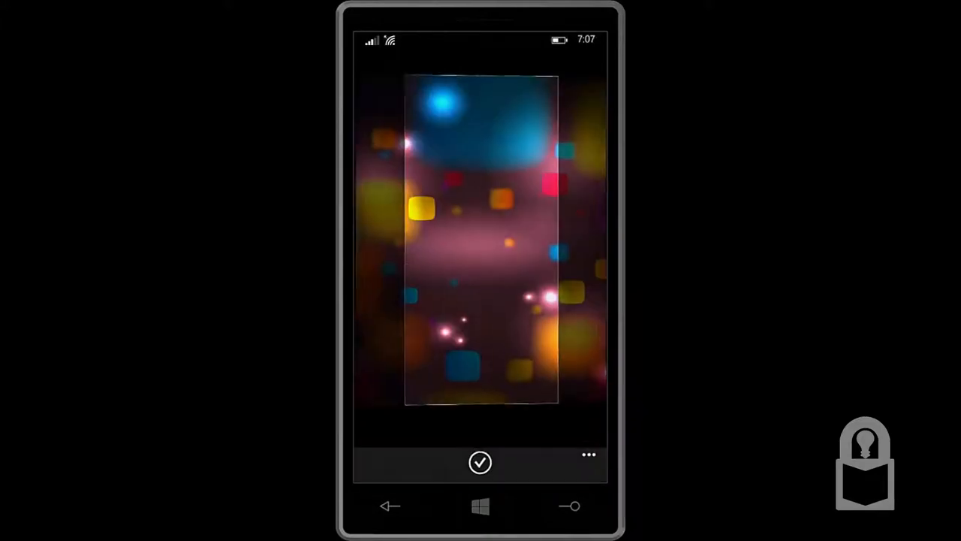
left_click(480, 462)
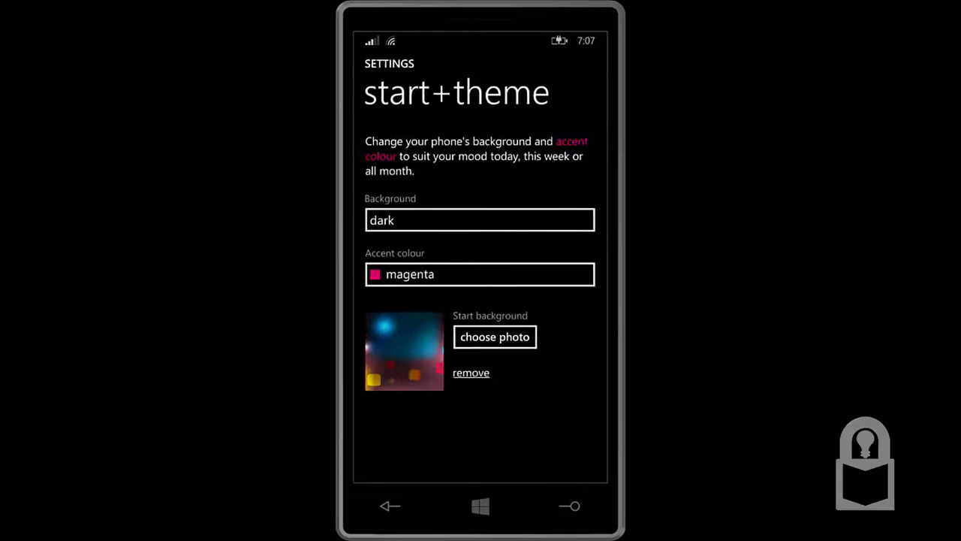
left_click(480, 505)
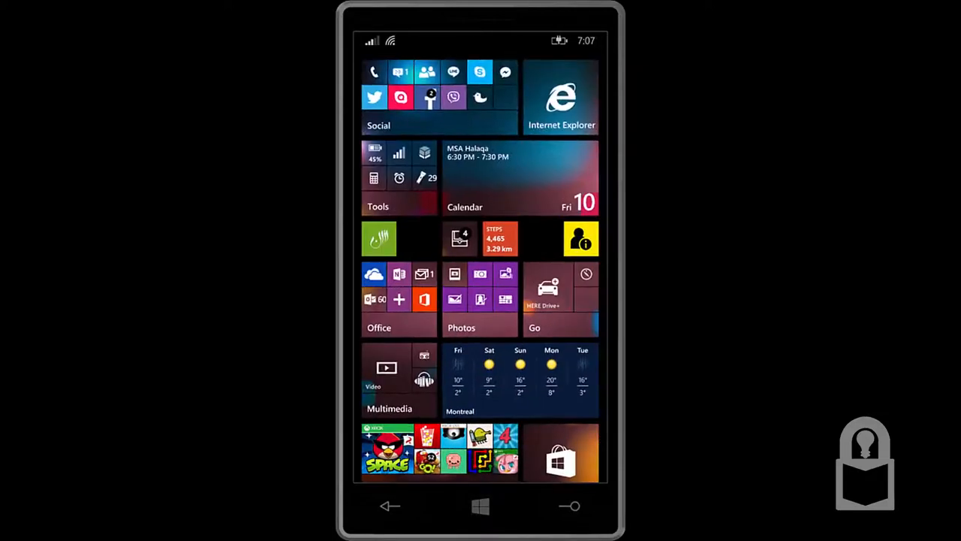
scroll("right", 3)
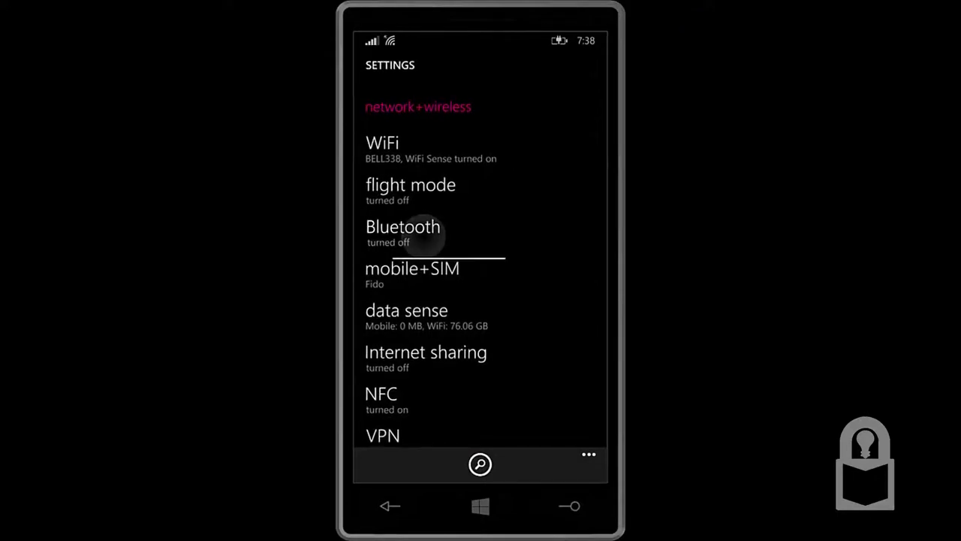
Return to Start and open recent apps, showing the Settings card on phone update
left_click(412, 268)
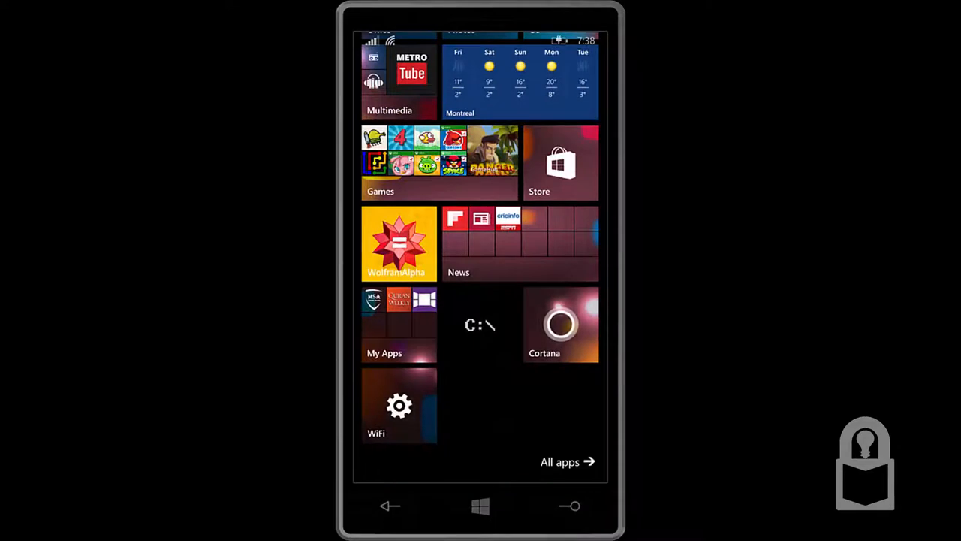
left_click(399, 406)
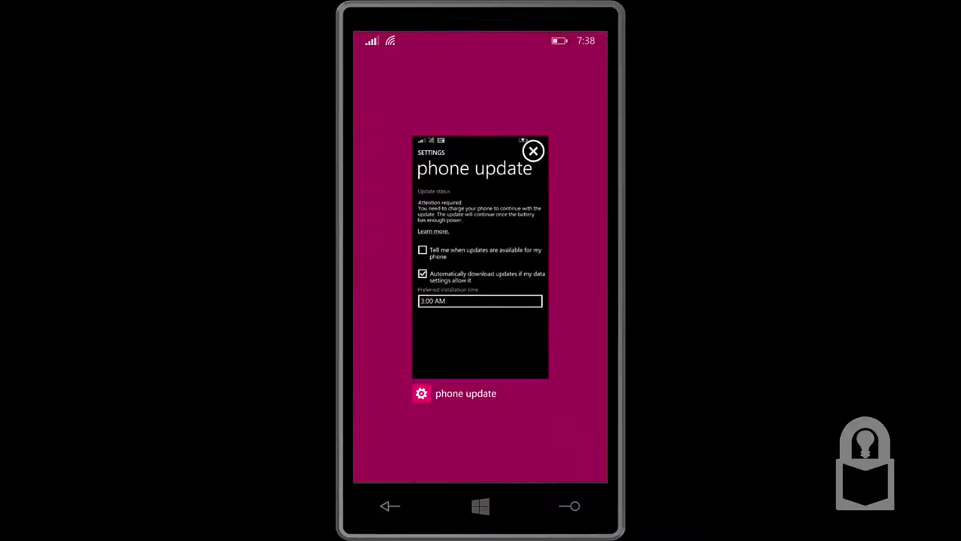
Resume Settings, scroll to update+backup and open phone update for the Windows 10 Technical Preview prompt
left_click(533, 151)
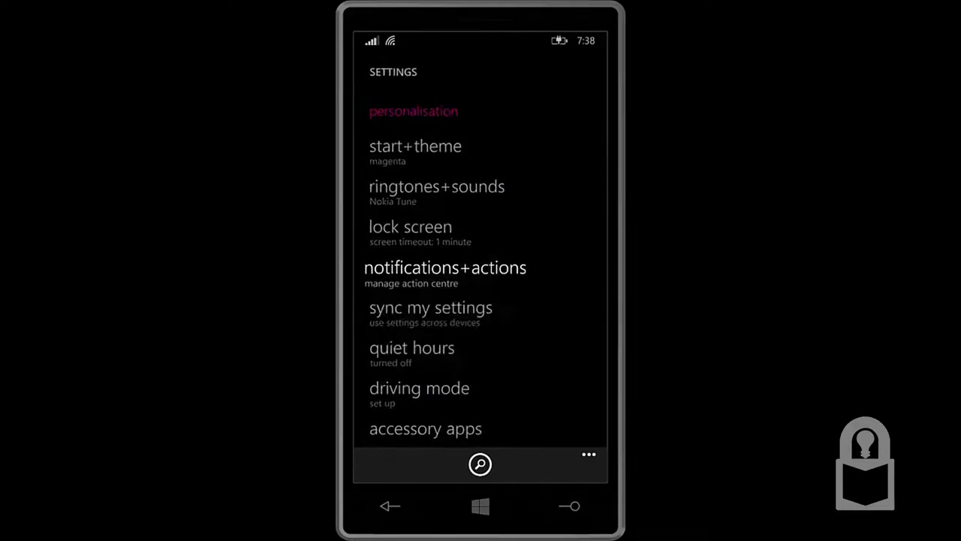
scroll("down", 3)
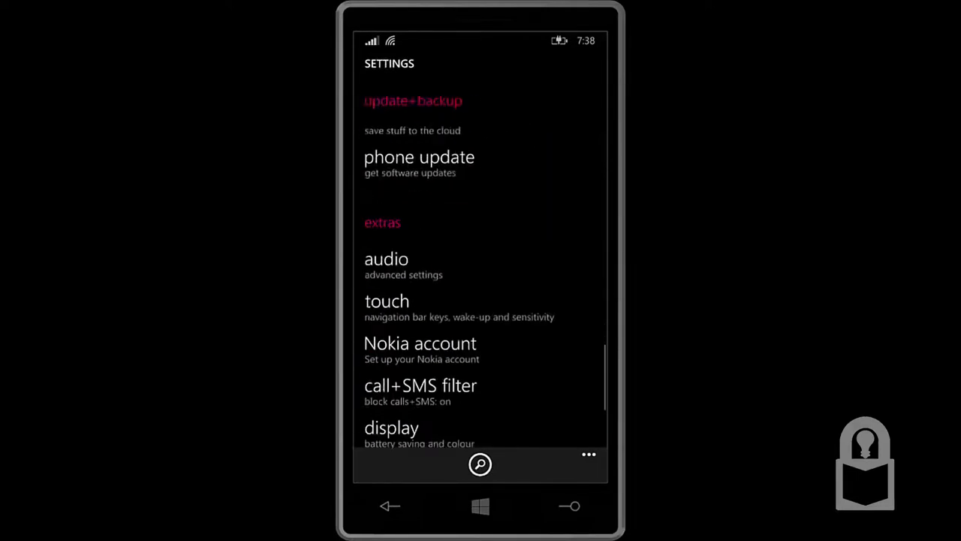
scroll("down", 3)
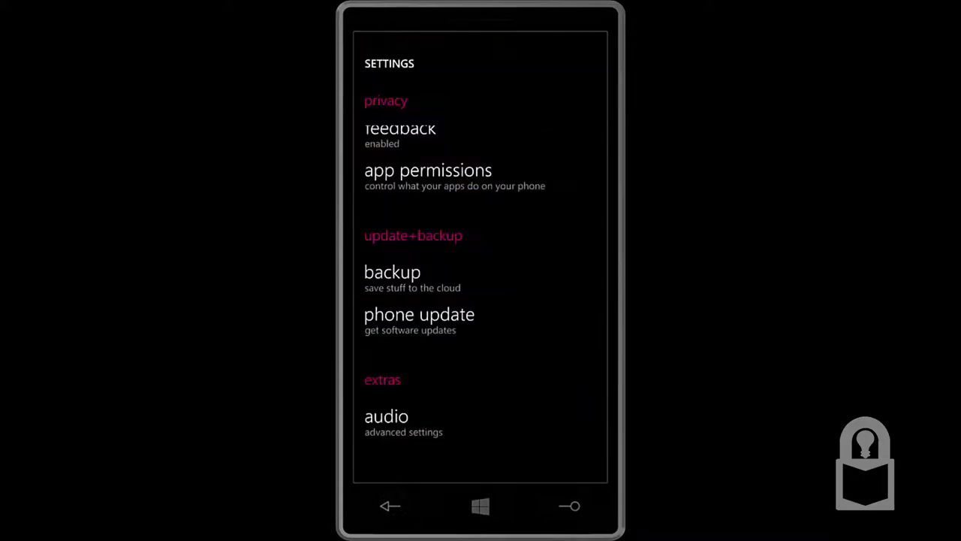
left_click(418, 314)
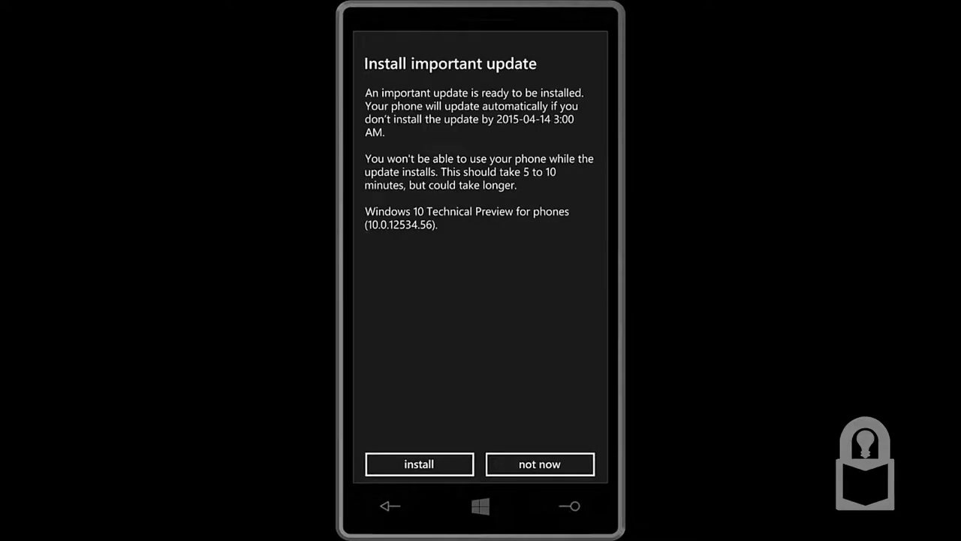
Postpone the important update, enable 'Tell me when updates are available', and go back to Start
left_click(539, 463)
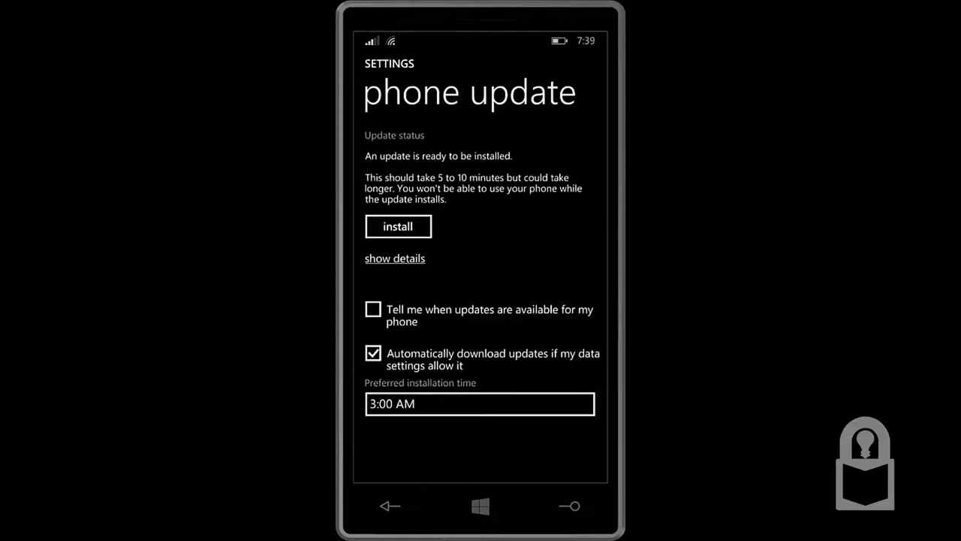
left_click(373, 309)
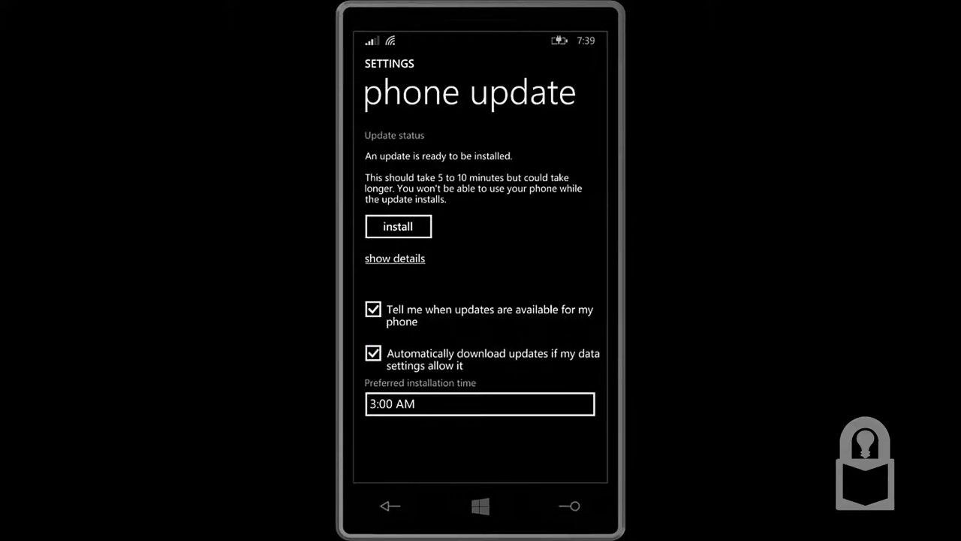
left_click(479, 403)
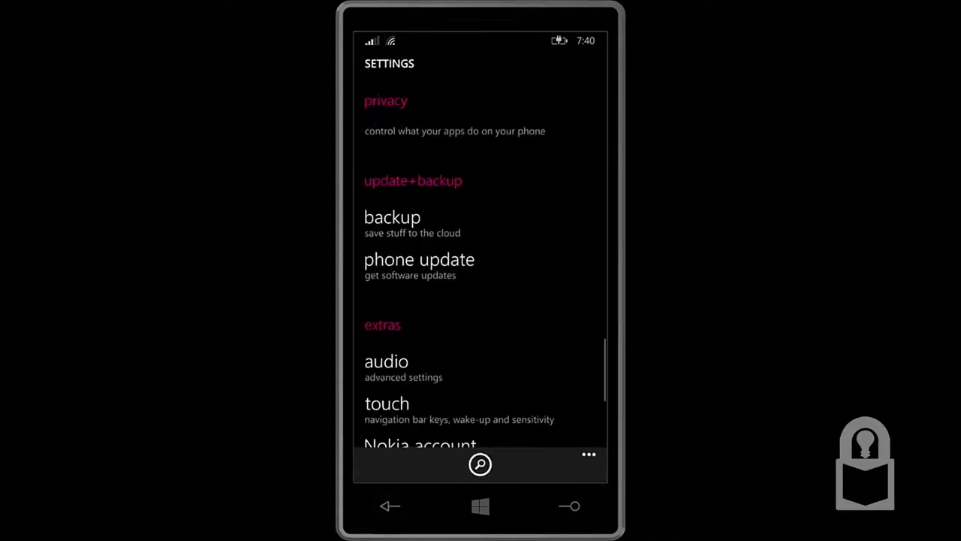
left_click(480, 505)
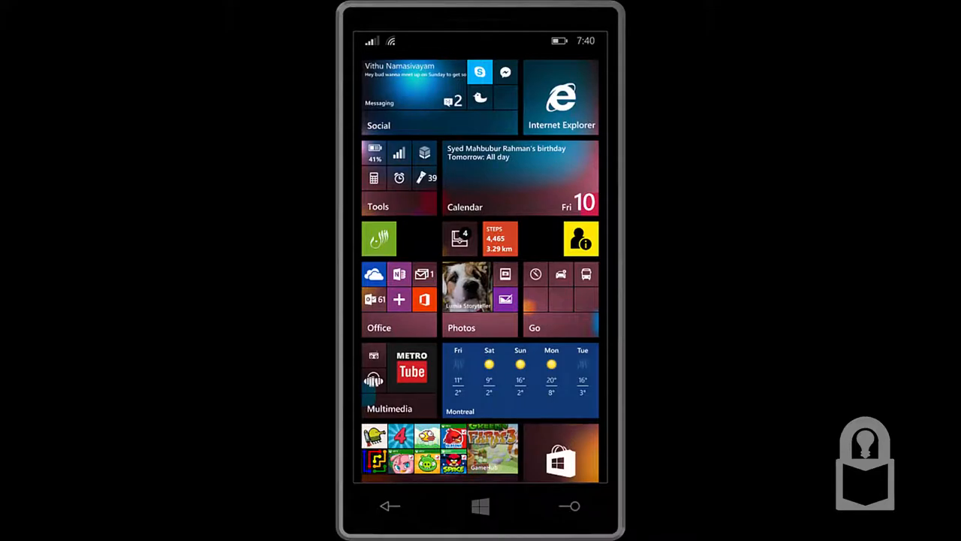
Scroll the Start screen and launch the Cortana tile showing today's top news
scroll("down", 3)
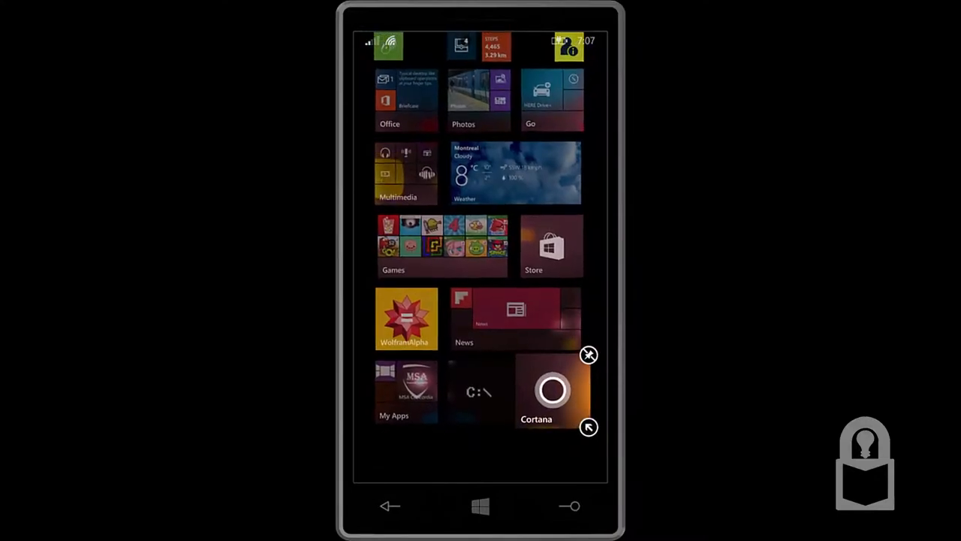
left_click(552, 390)
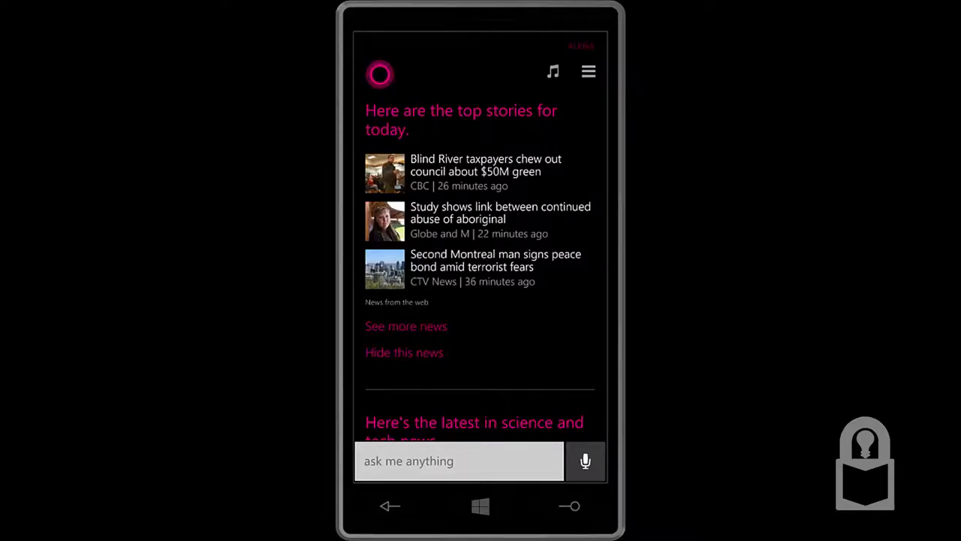
Ask Cortana 'Do you love master chief?'
left_click(585, 460)
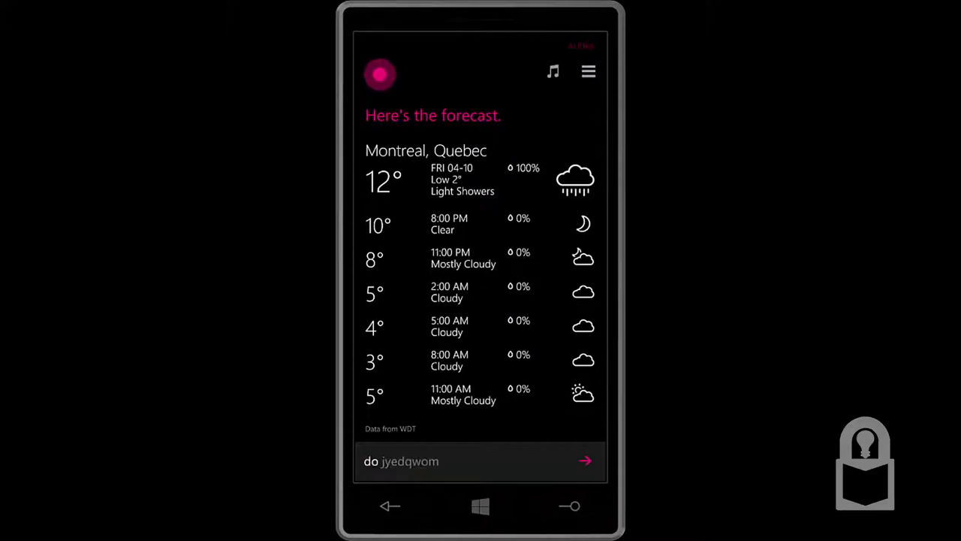
type("Do you love master chief?")
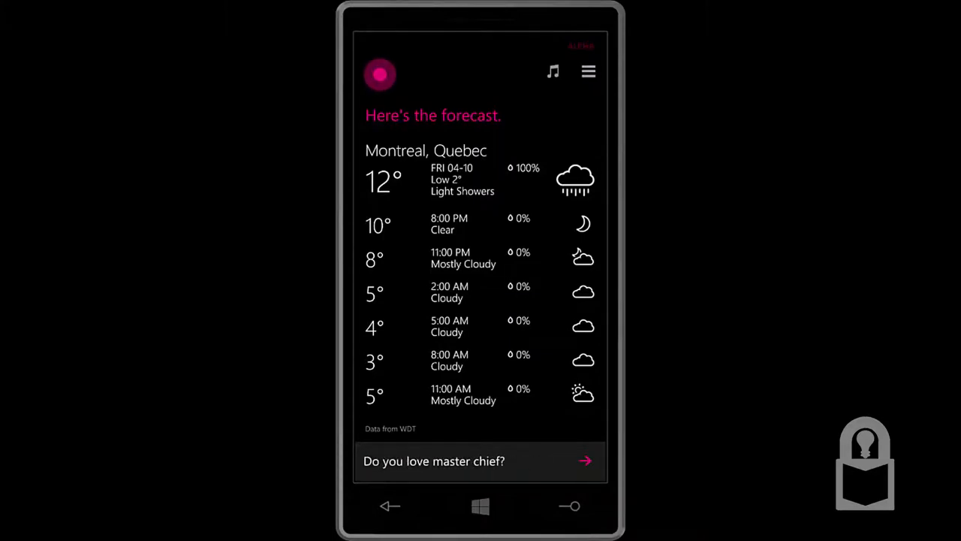
left_click(585, 460)
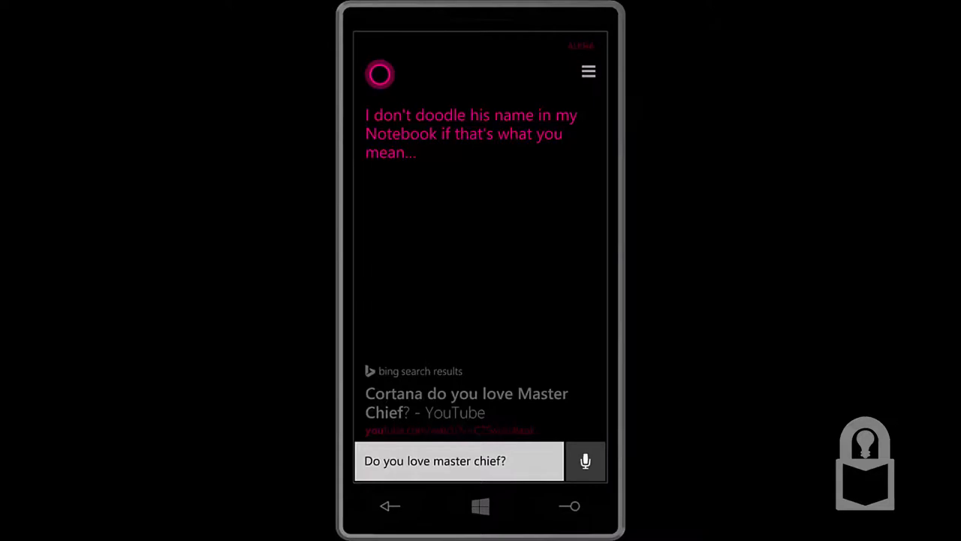
Ask Cortana about Siri and start a new query
left_click(585, 461)
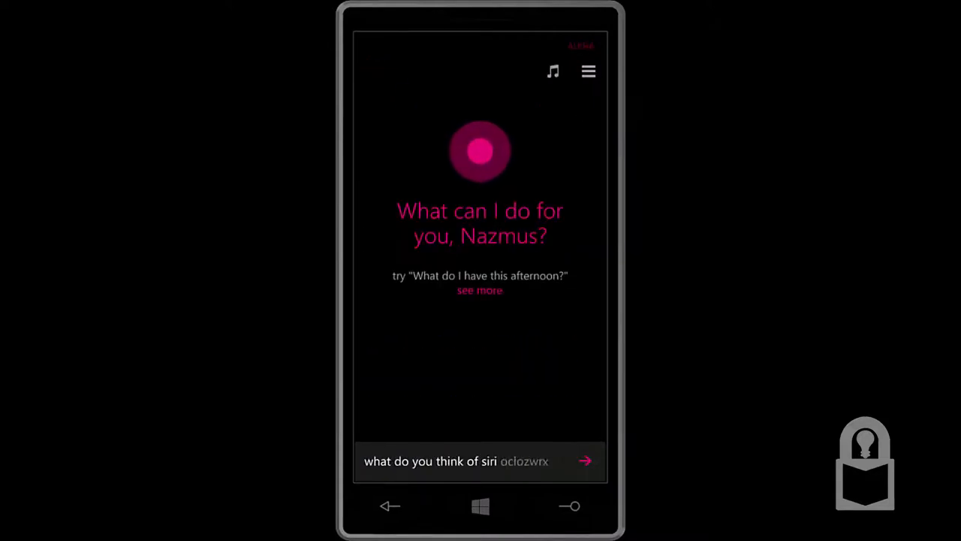
left_click(585, 460)
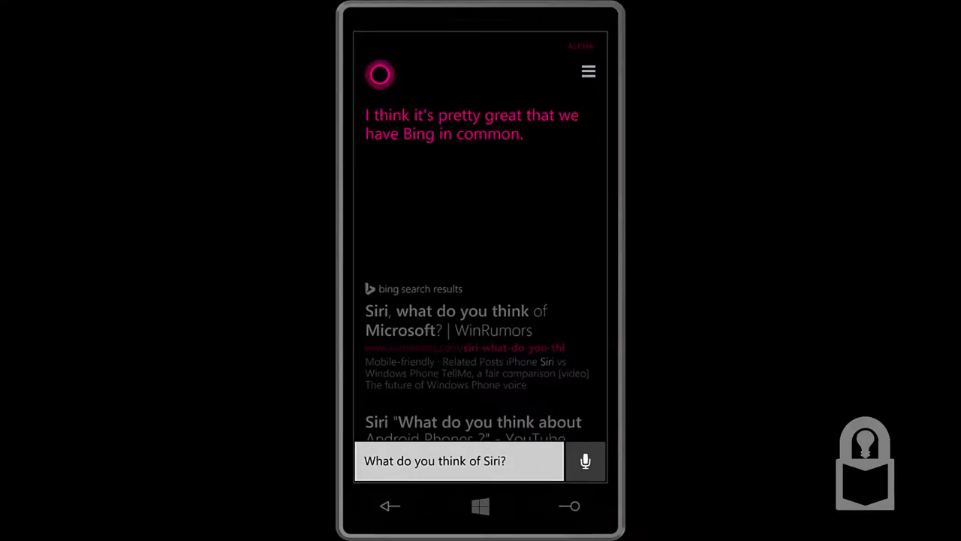
left_click(585, 460)
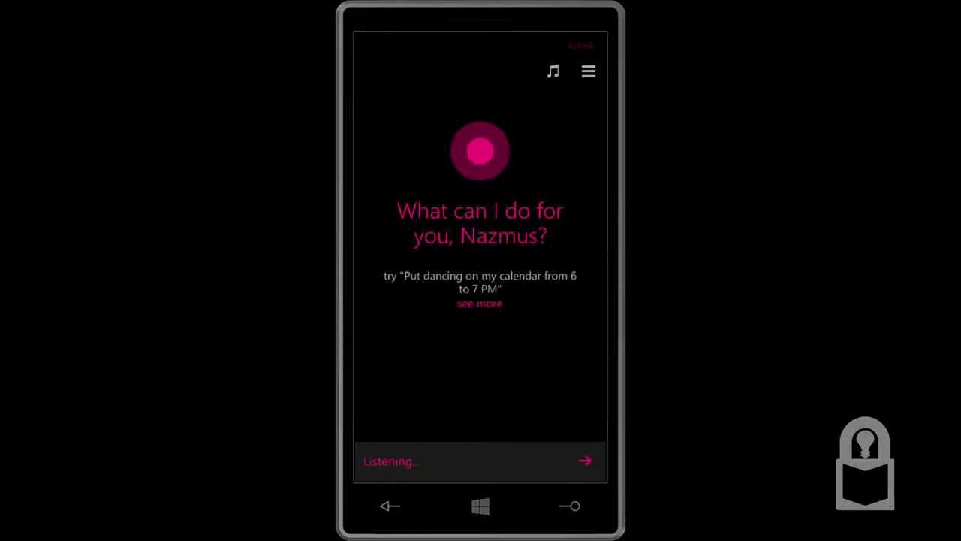
Ask Cortana 'hey cortana tell me a joke' and request more jokes
type("hey cortana tell me a joke nitbtgbk")
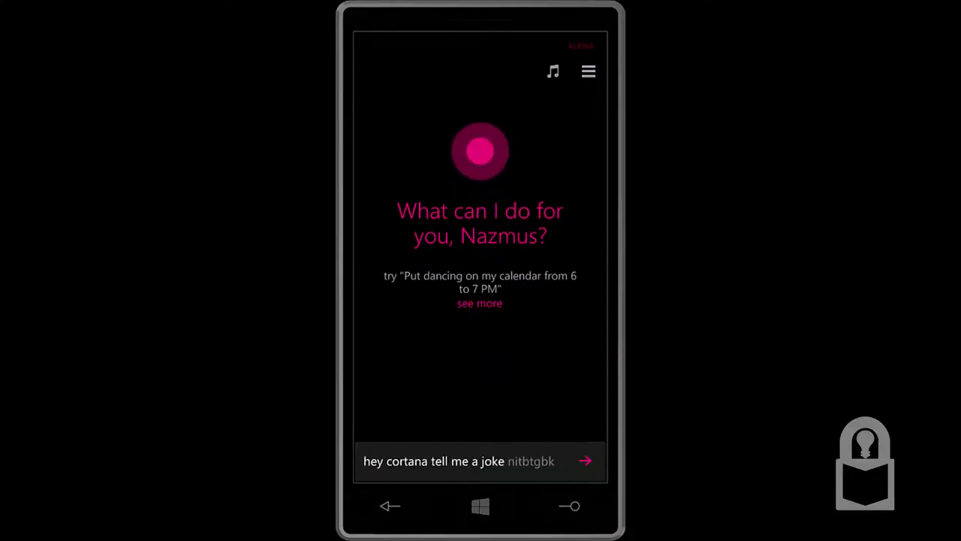
left_click(585, 460)
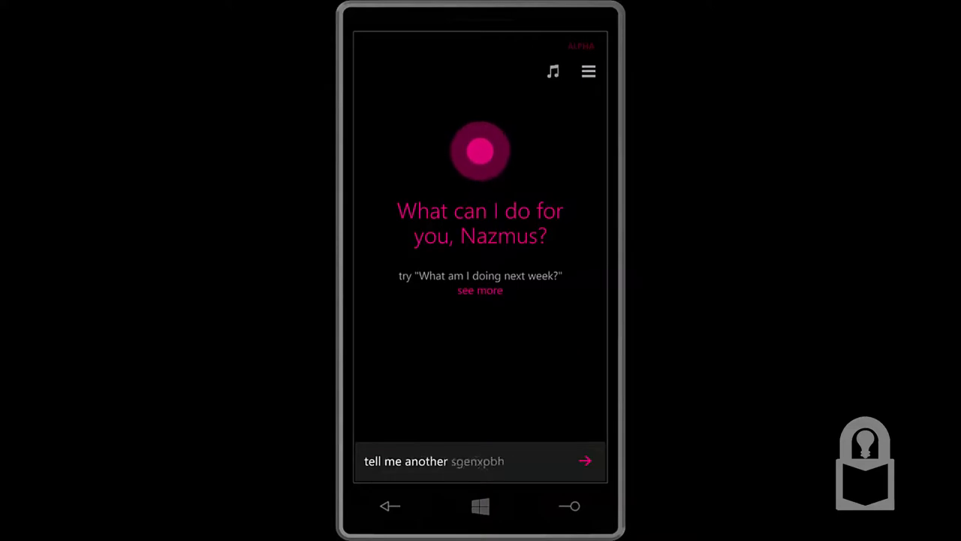
left_click(585, 460)
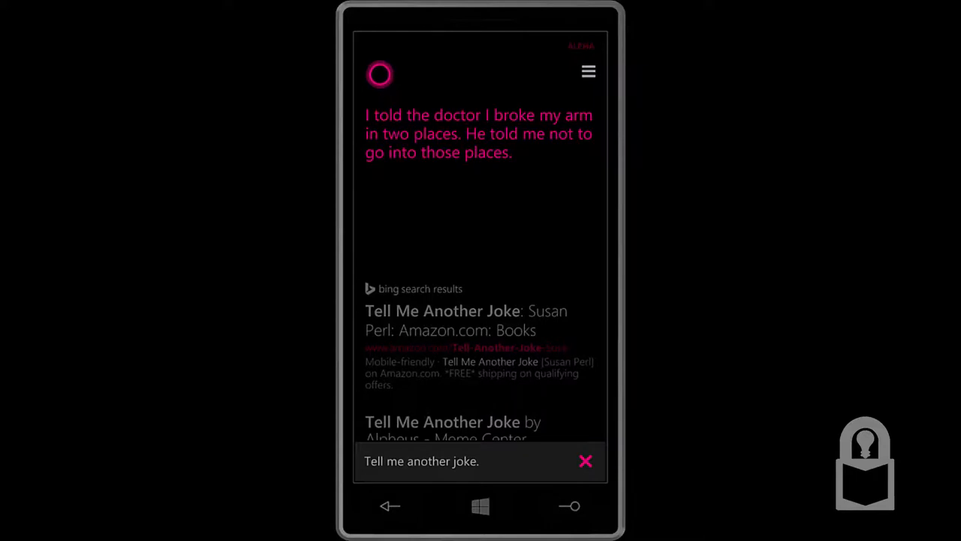
left_click(585, 461)
type("tell me a")
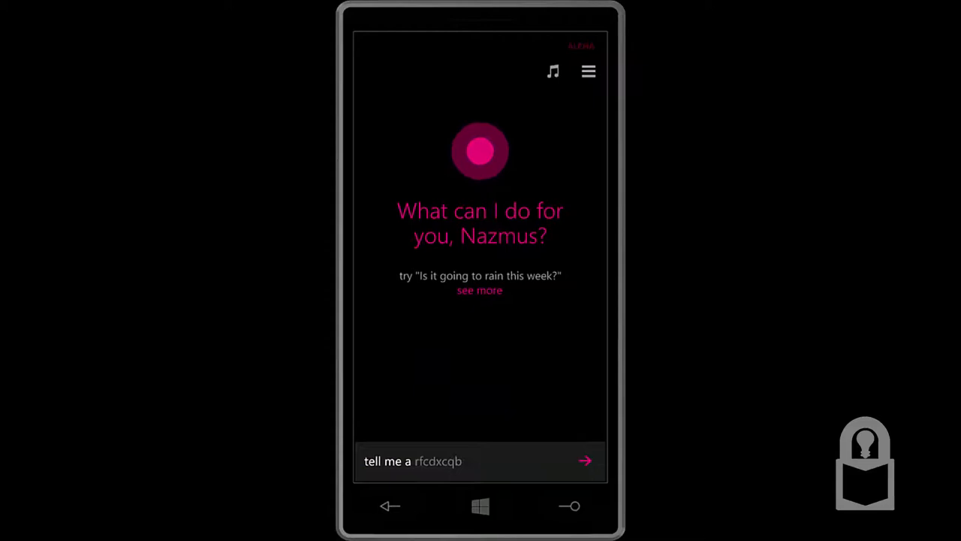
left_click(584, 460)
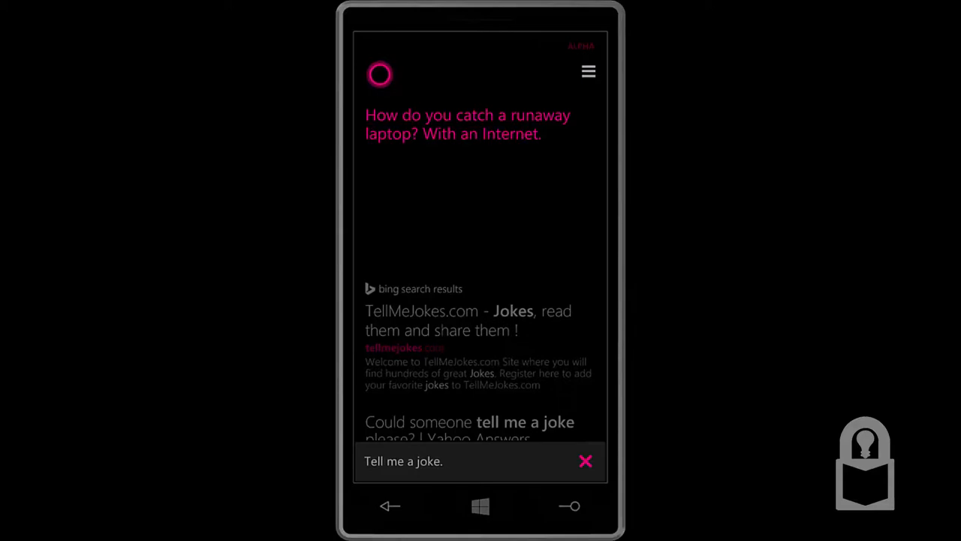
Stop the joke readout and tell Cortana it's funny
left_click(585, 460)
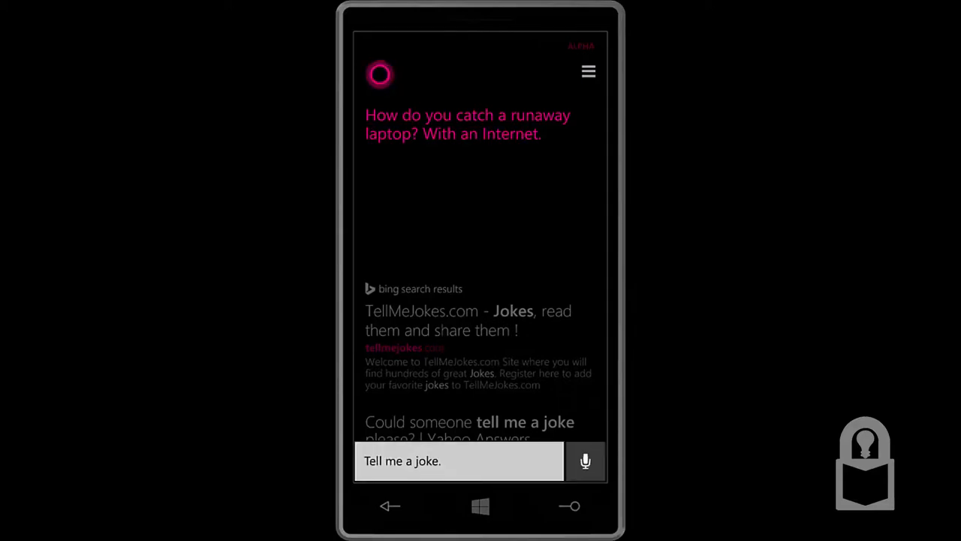
left_click(585, 460)
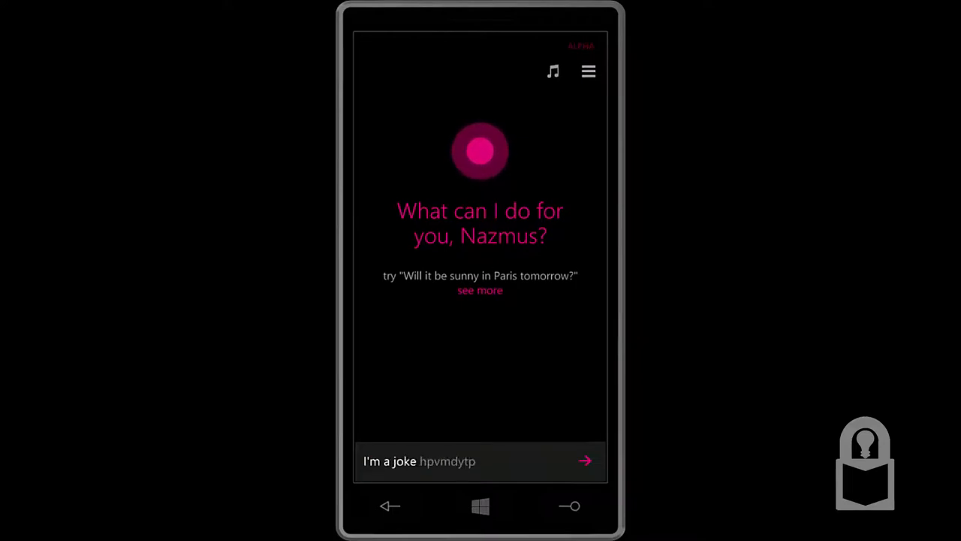
left_click(585, 460)
type("you're funny")
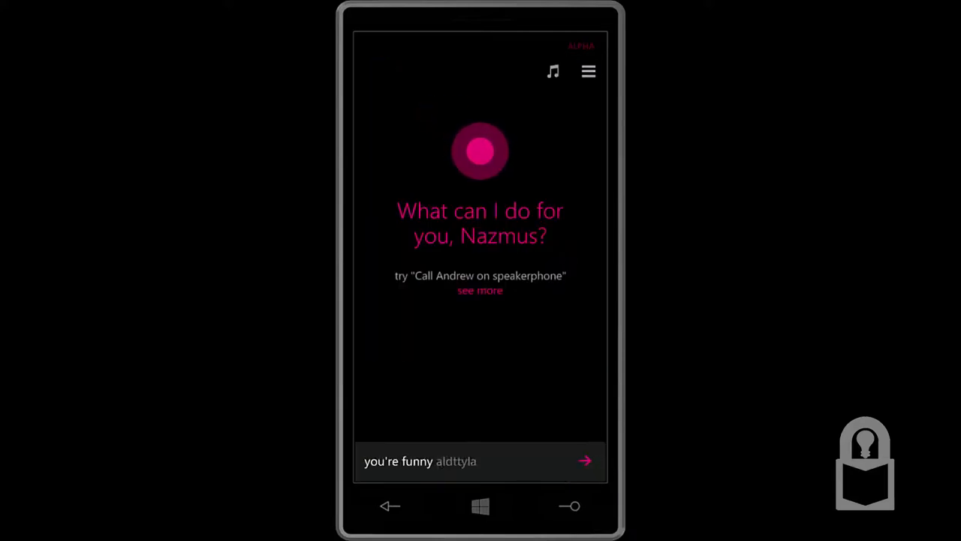
left_click(585, 461)
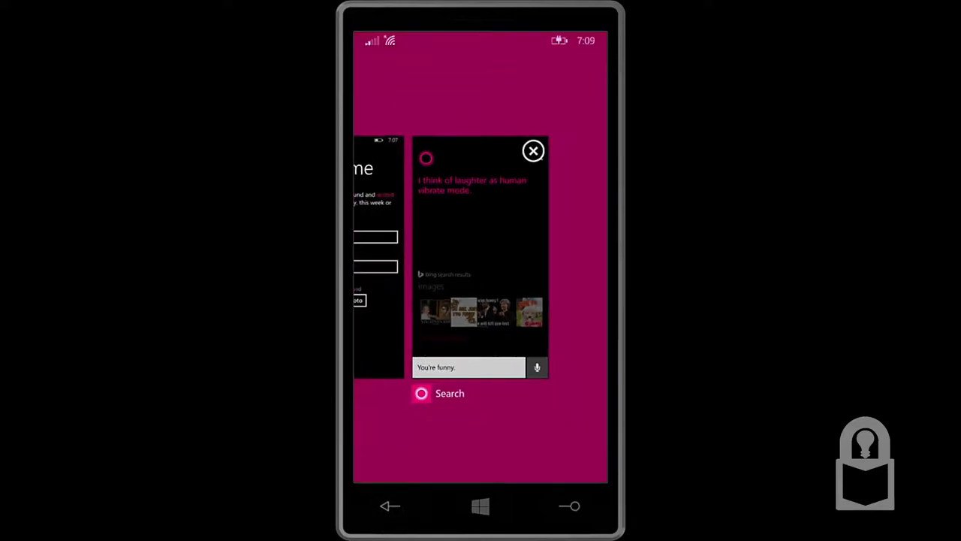
Switch to Settings, view Bluetooth's advanced speech-audio option, and go back to the list
left_click(533, 150)
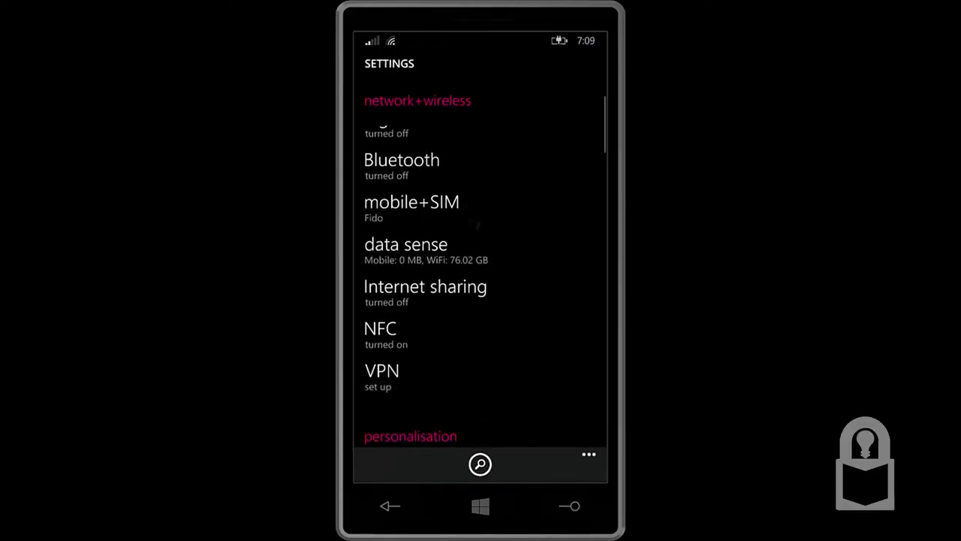
scroll("up", 3)
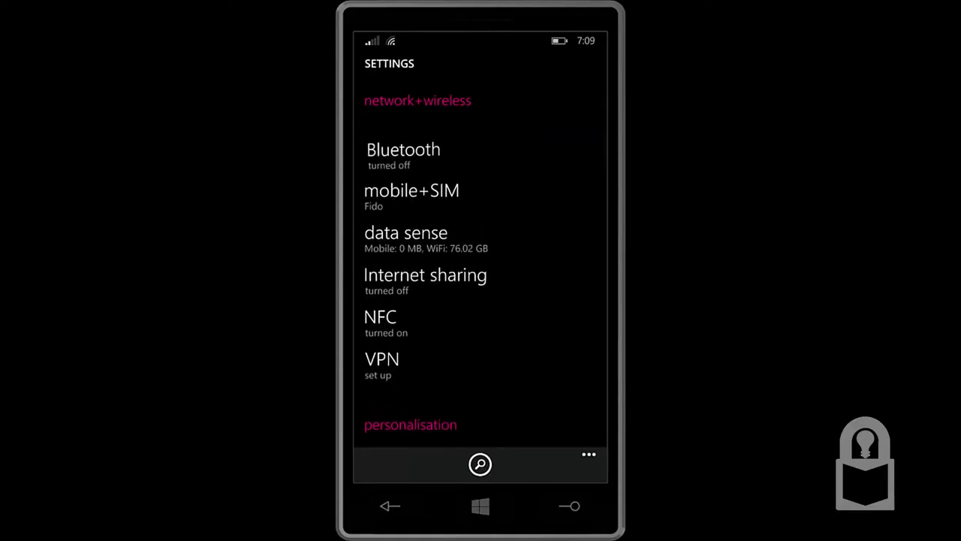
left_click(403, 149)
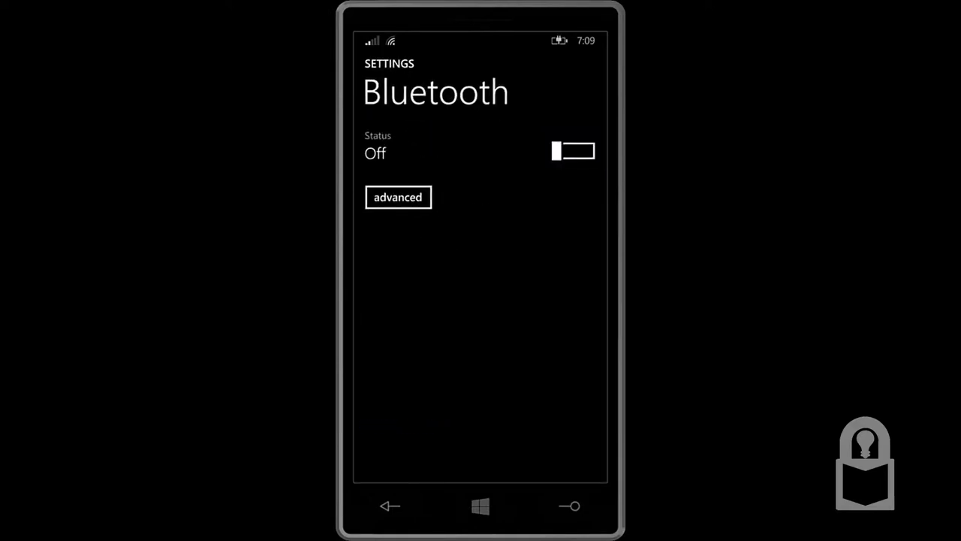
left_click(398, 196)
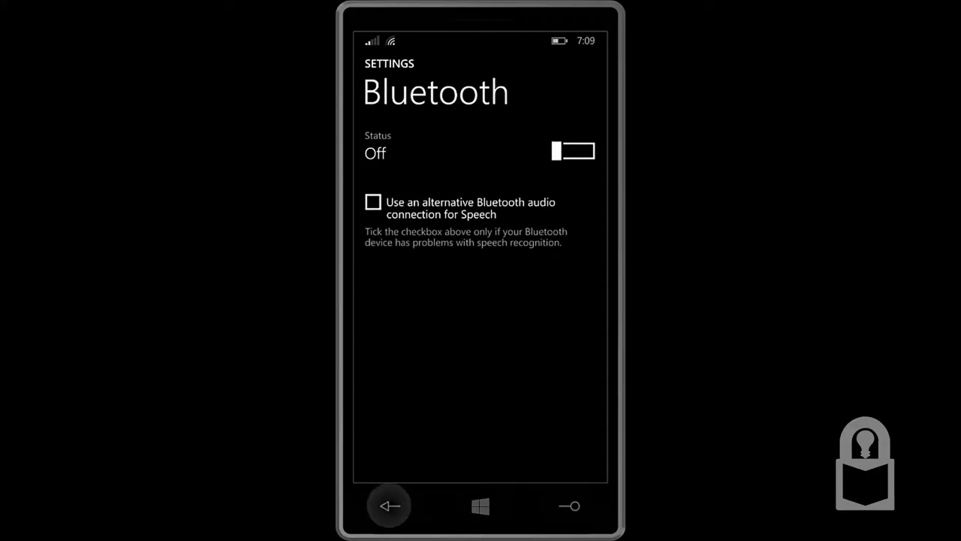
left_click(388, 504)
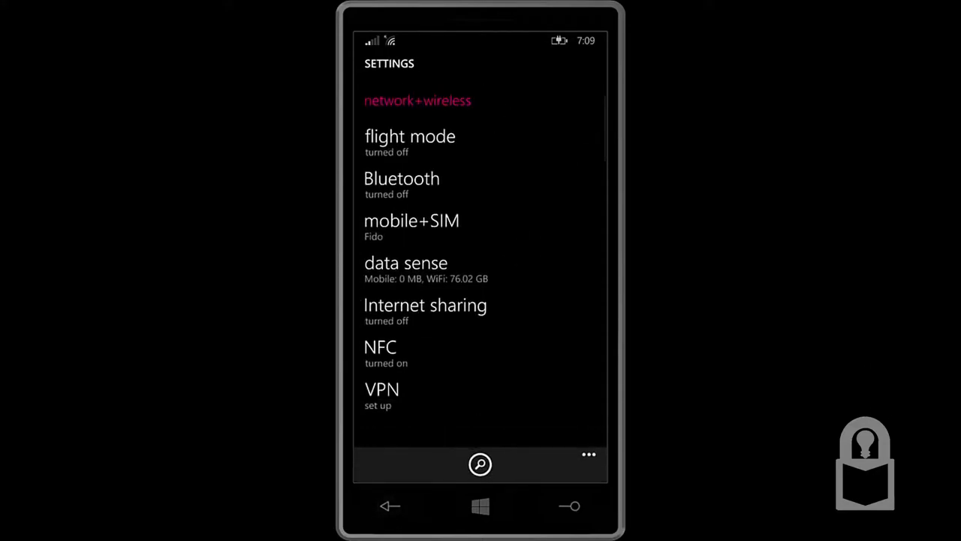
Scroll through the Settings list down to the extras section
scroll("down", 3)
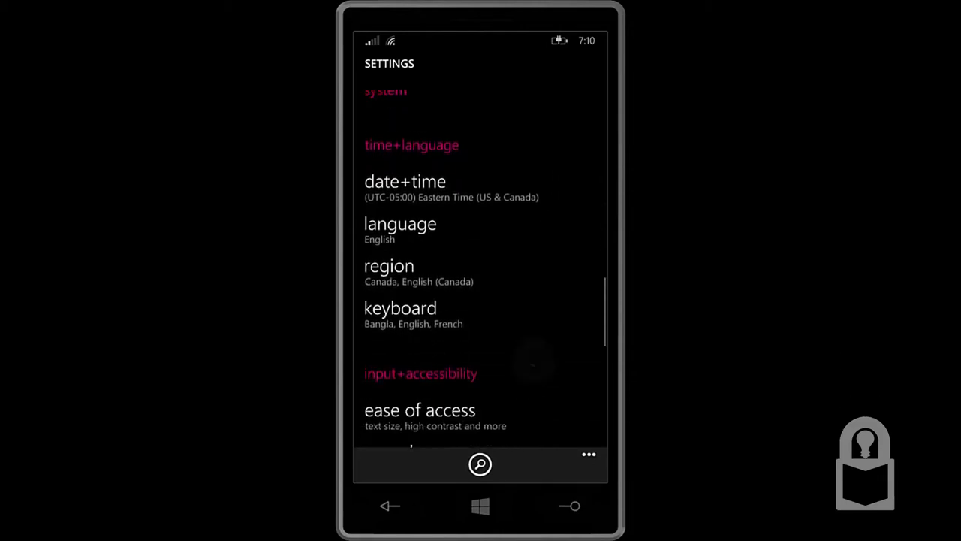
scroll("up", 3)
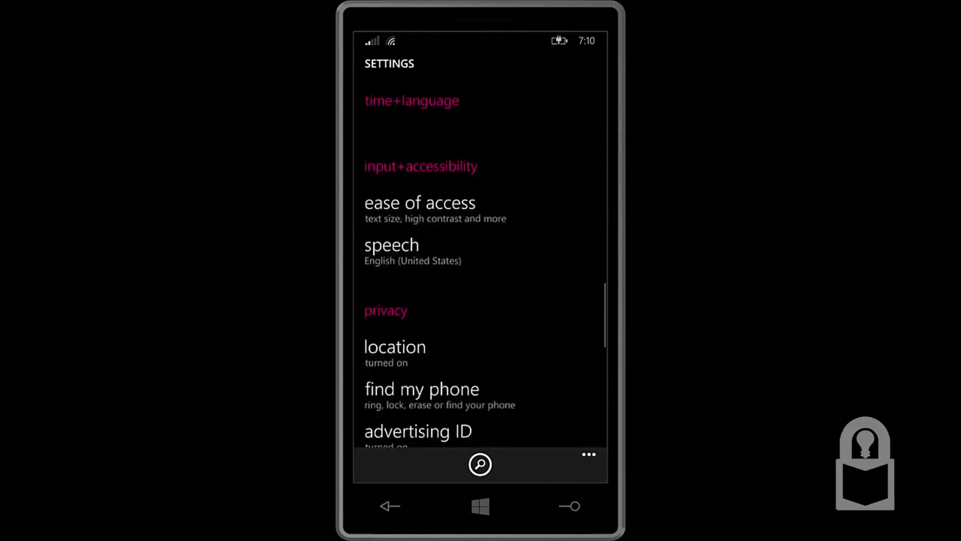
scroll("down", 3)
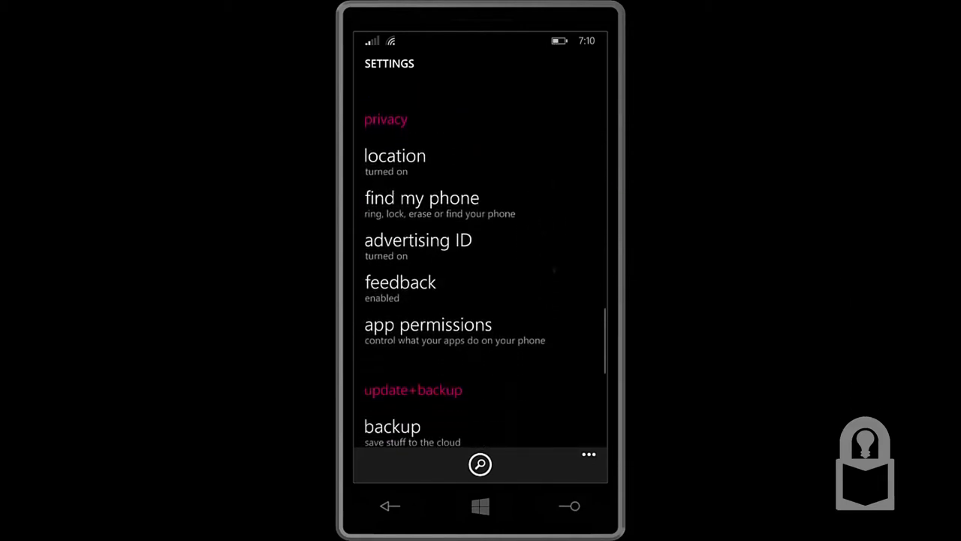
scroll("up", 3)
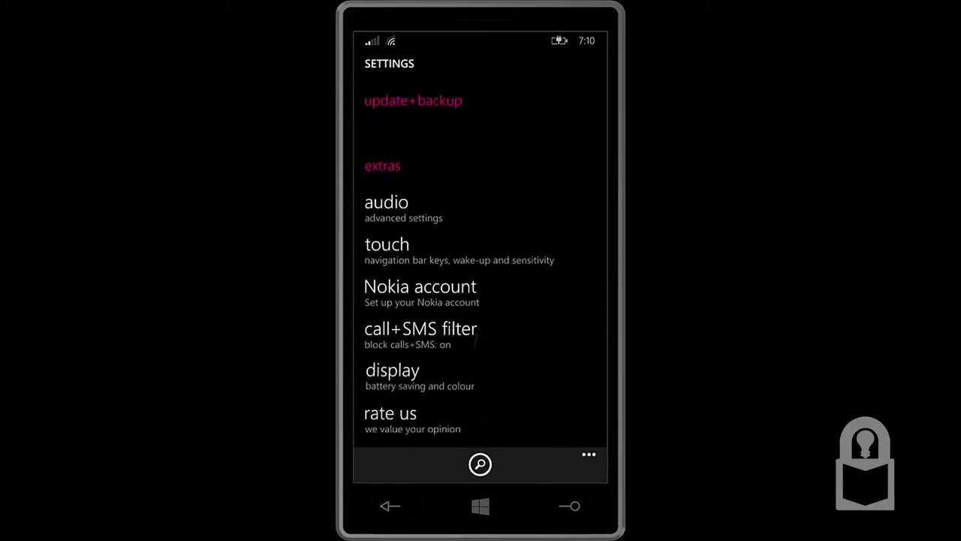
scroll("up", 3)
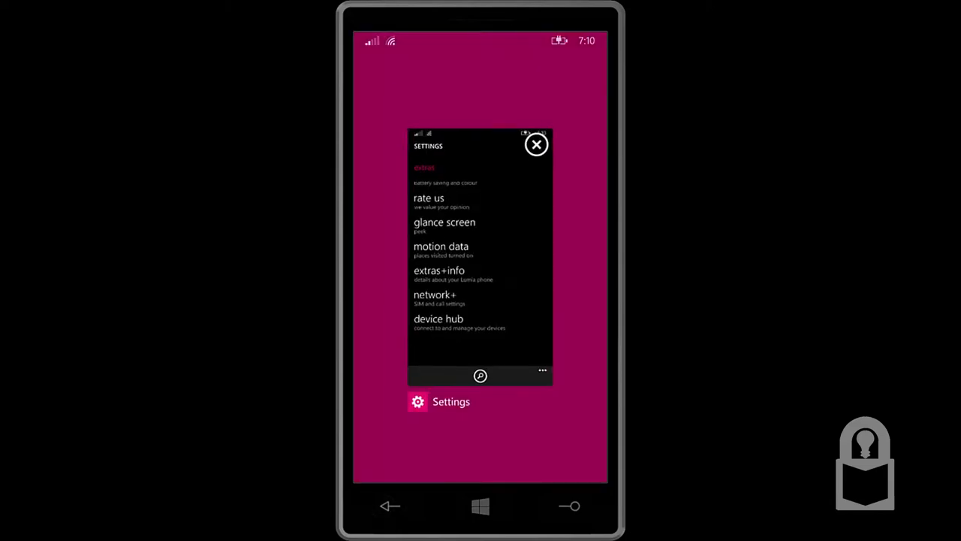
Close the open-apps view and go to the Start screen
left_click(536, 144)
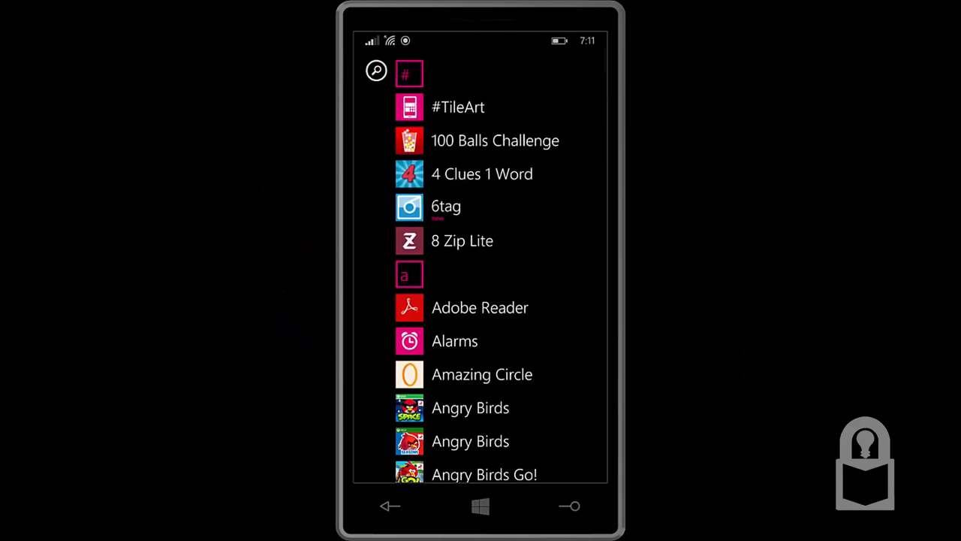
left_click(479, 505)
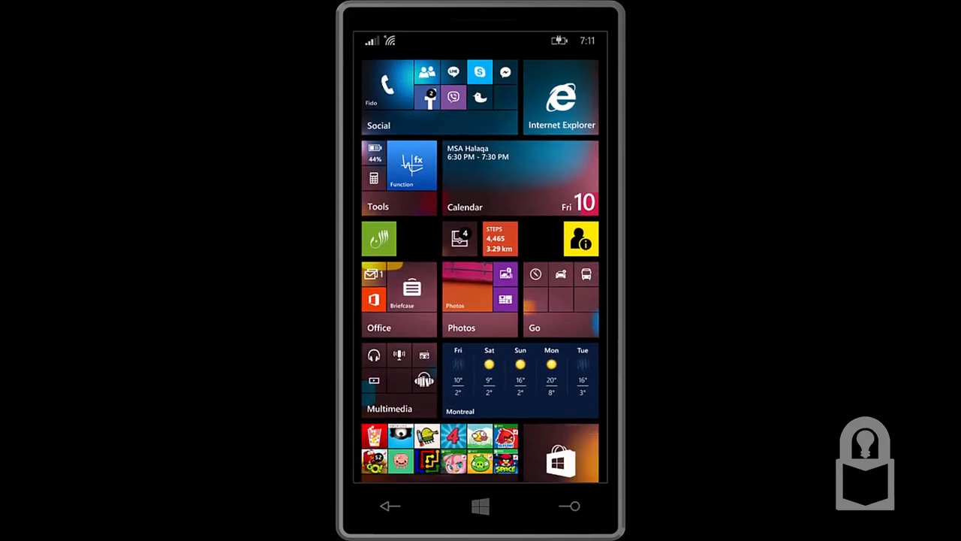